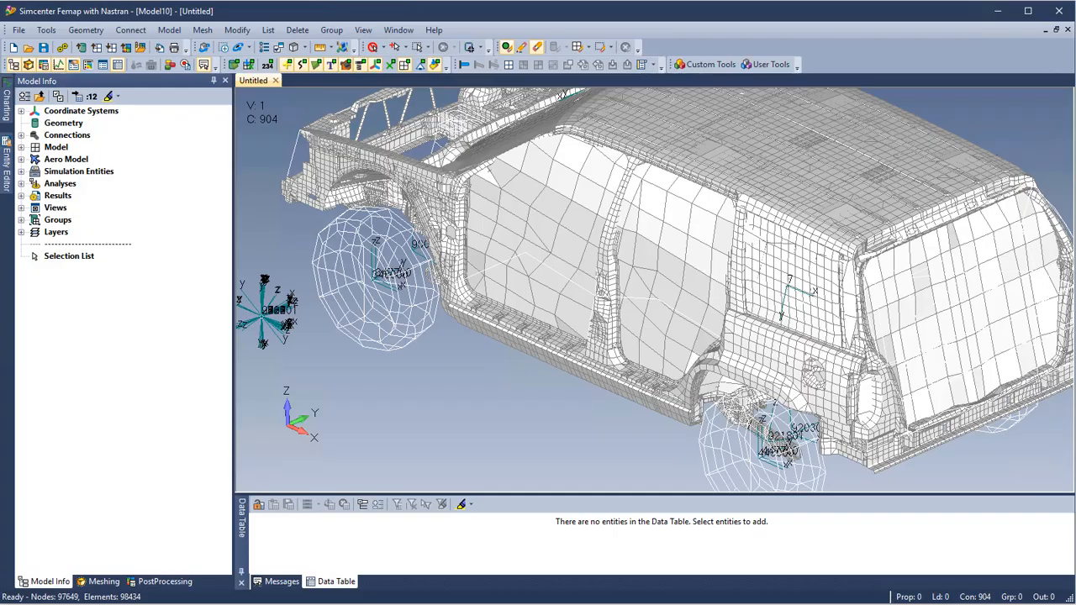
Expand Simulation Entities in the Model Info tree and select the Matrix Inputs group.
click(78, 172)
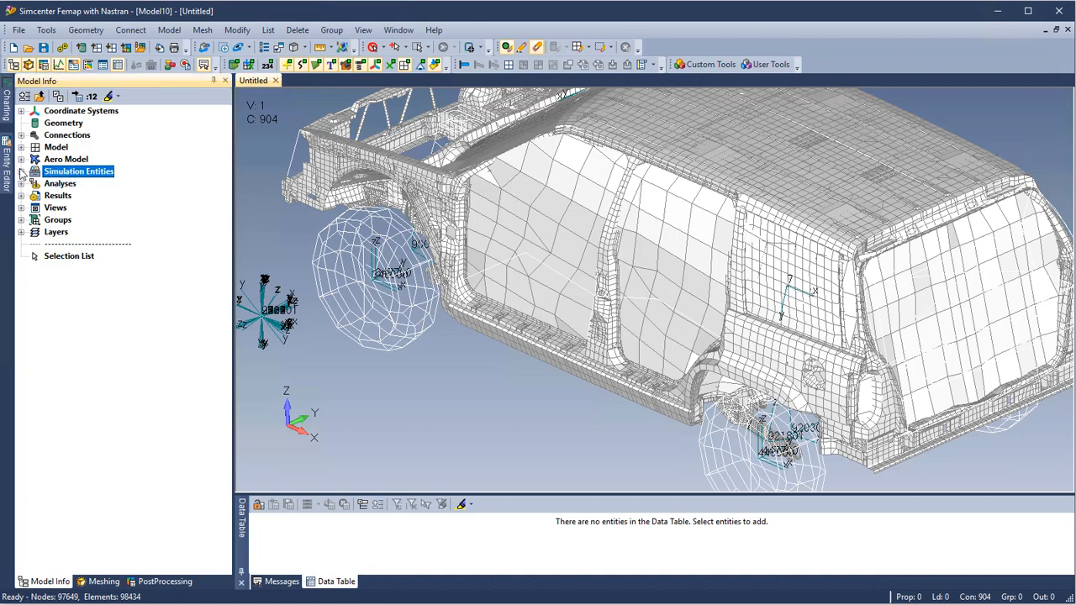
click(20, 172)
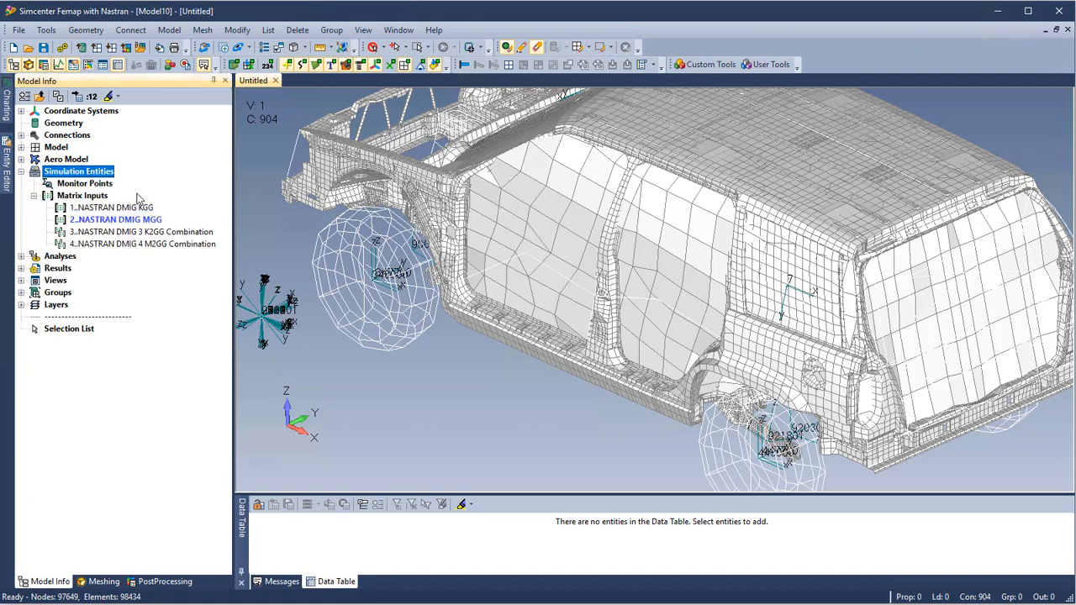
click(80, 195)
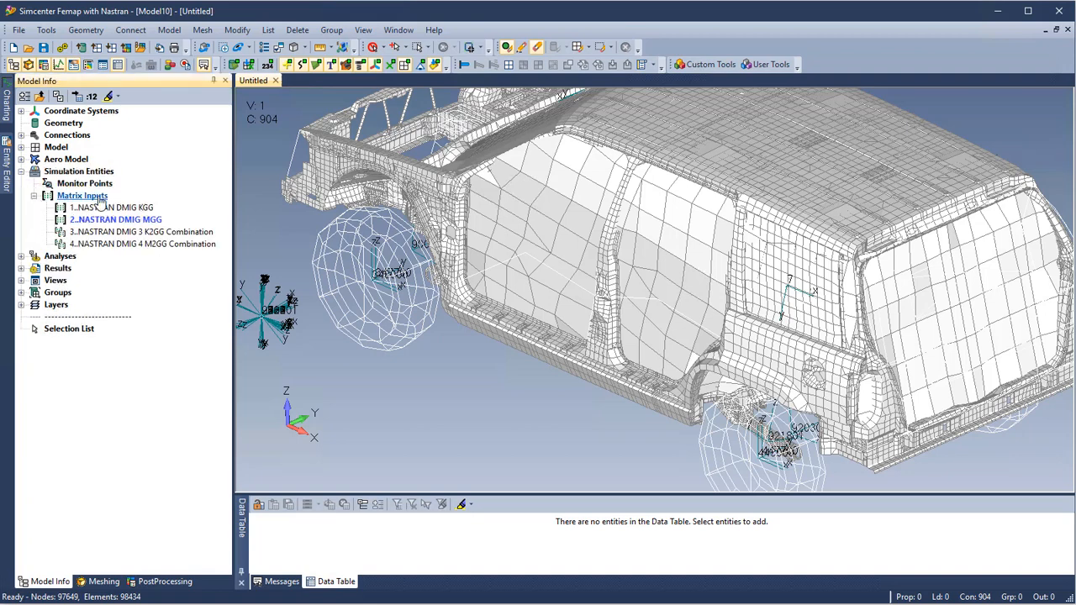
In the NASTRAN Matrix Input Manager, select the KGG stiffness input and show its nodes on the model.
double_click(81, 195)
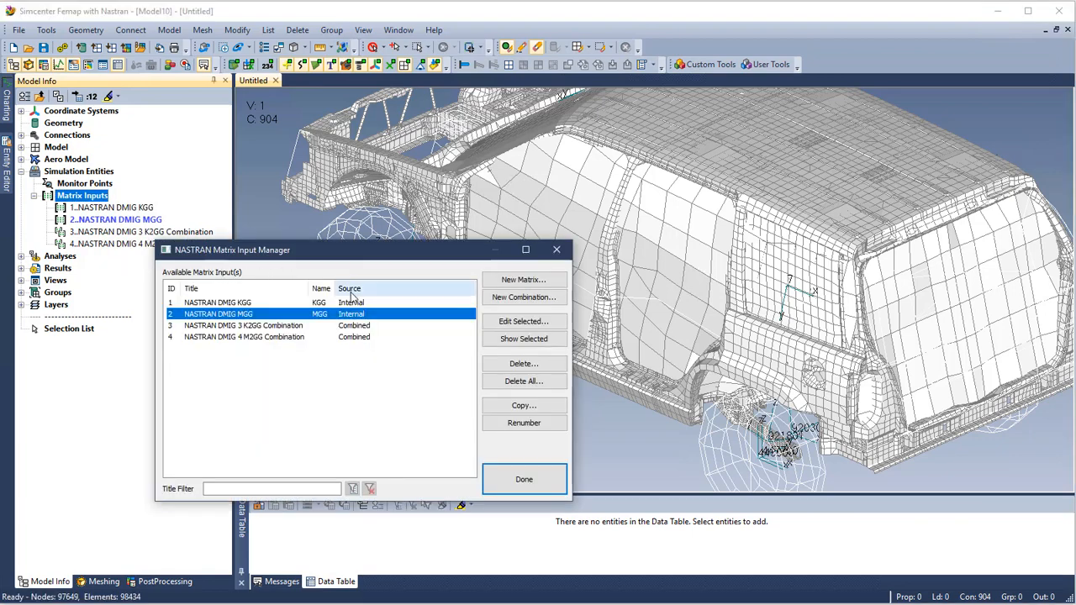
click(217, 302)
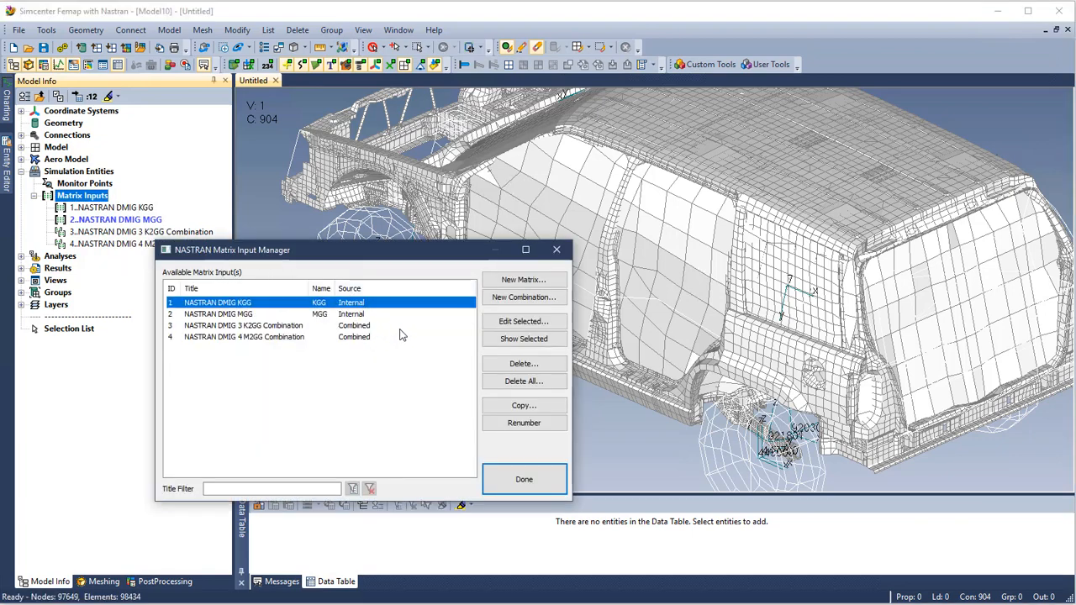
click(523, 338)
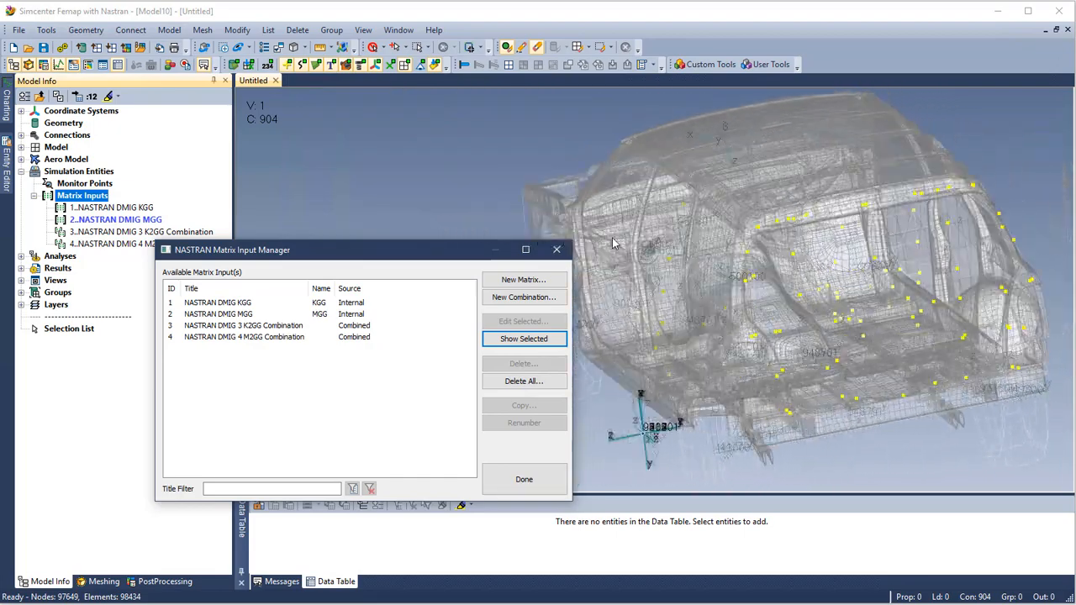
click(217, 303)
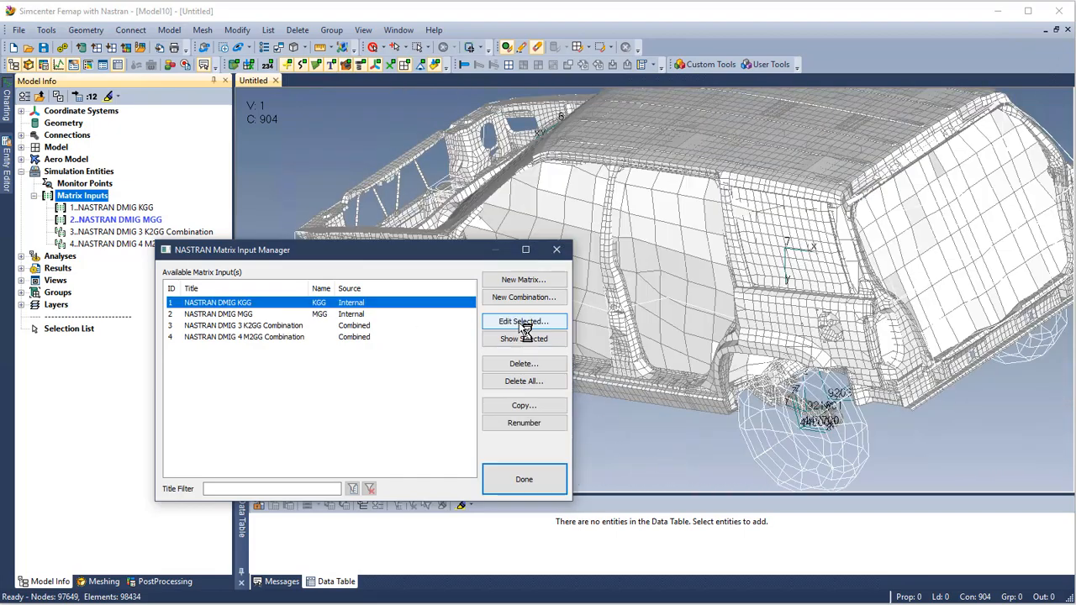
Convert the KGG input source to the external punch file D:\DMIG\temp_KGG_1-001.pch in the DMIG folder.
click(523, 322)
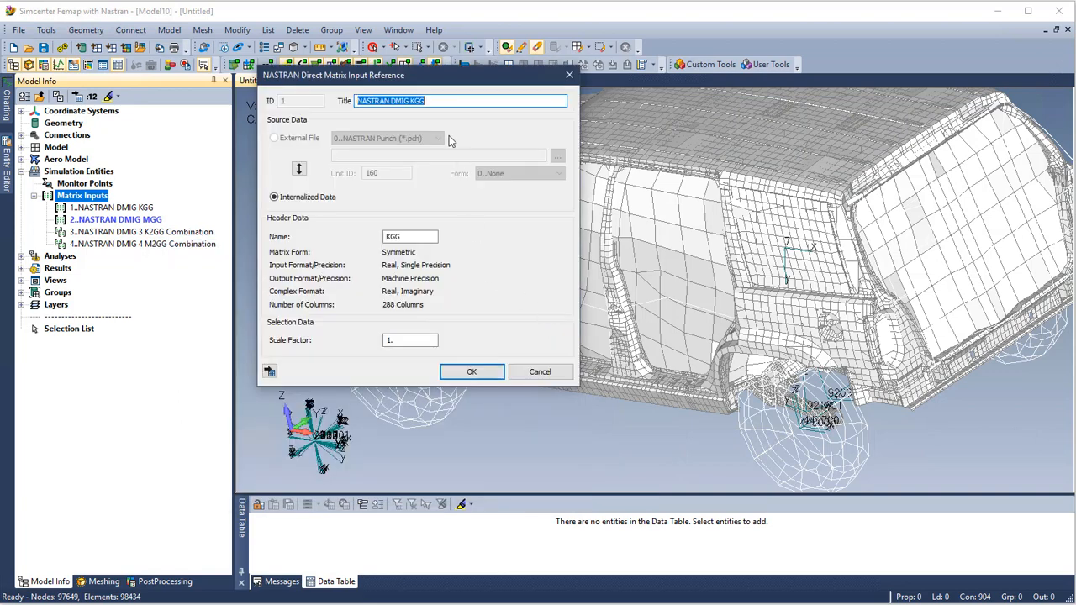
click(272, 197)
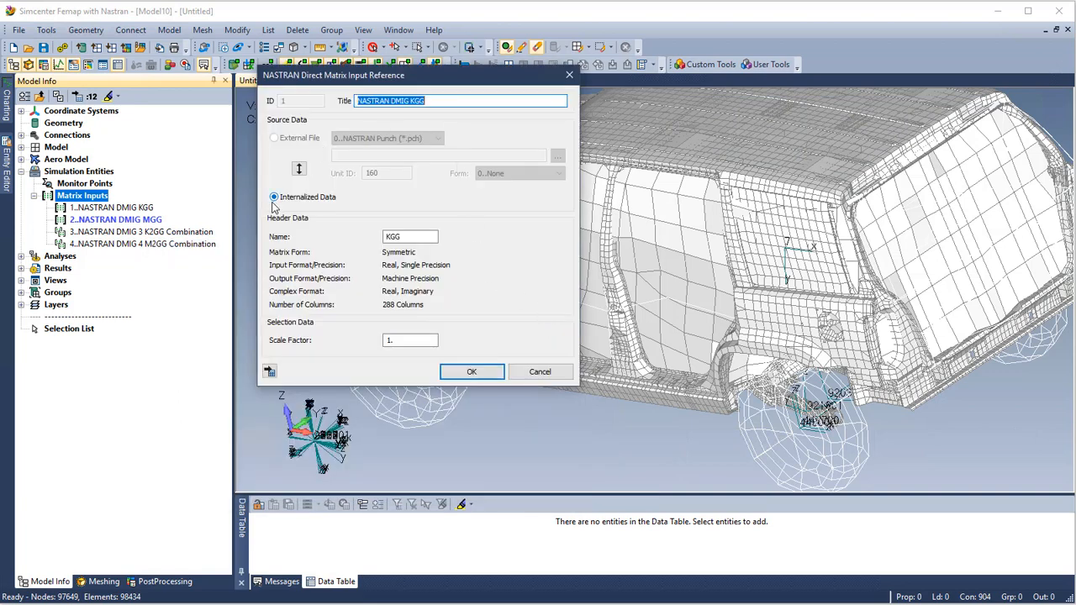
mouse_move(299, 168)
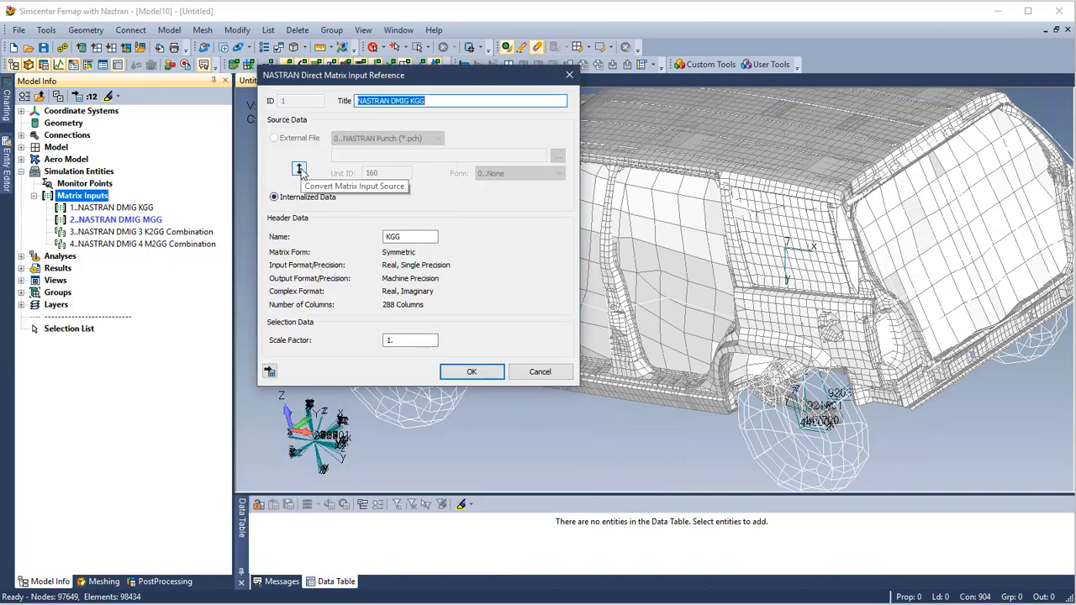
click(559, 154)
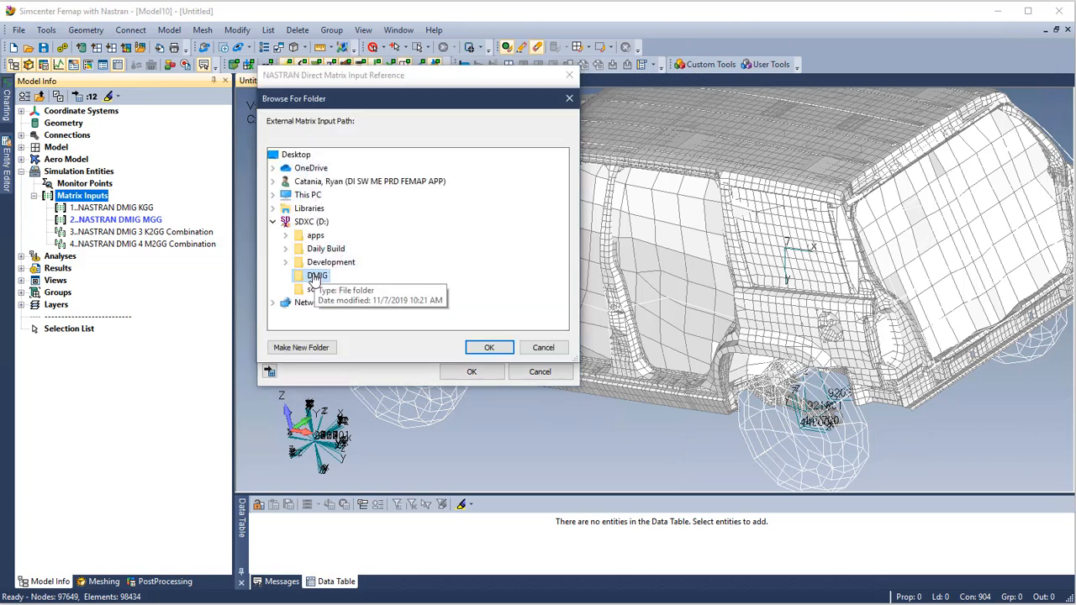
click(543, 346)
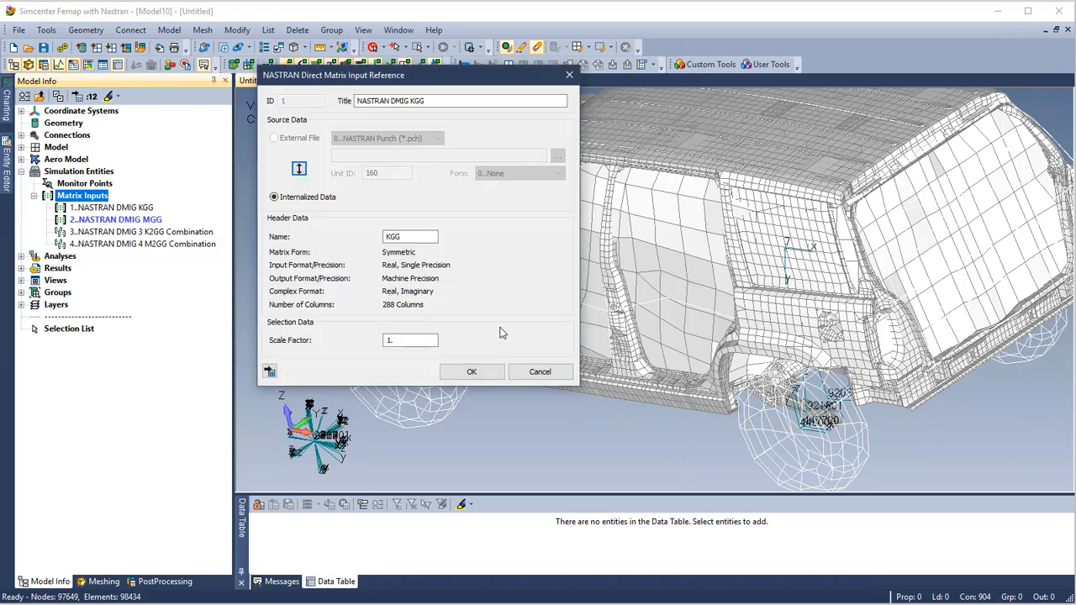
click(272, 138)
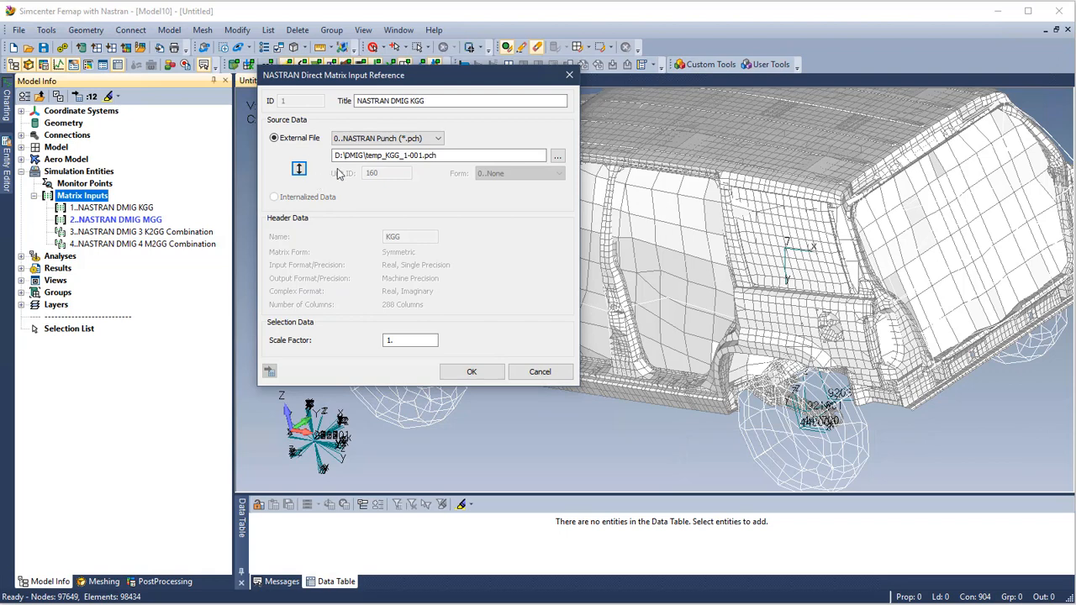
click(438, 155)
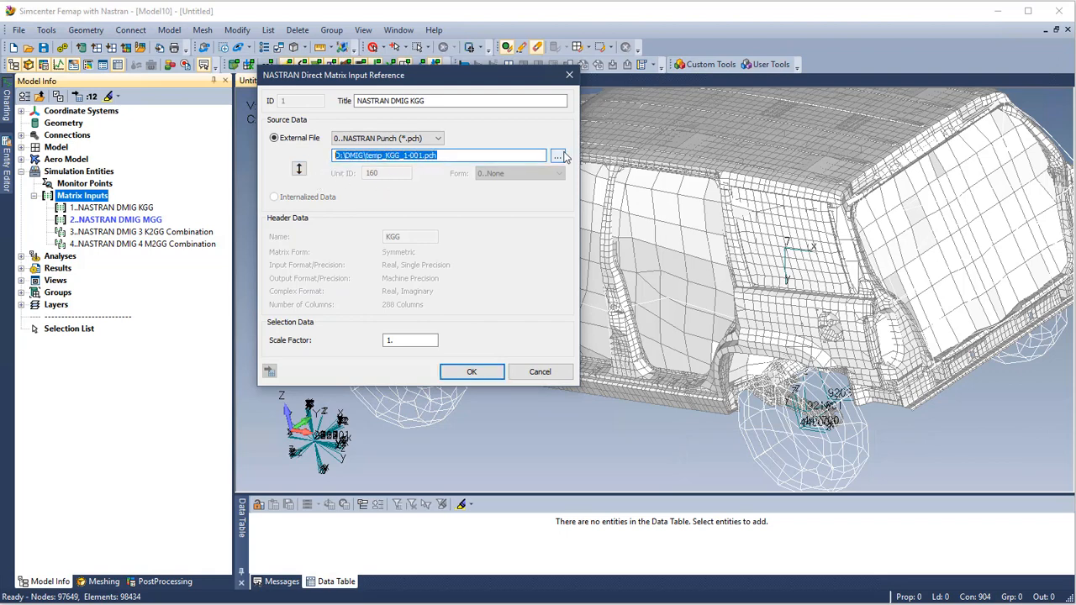
View temp_KGG_1-001.pch from the DMIG folder in Notepad++.
click(559, 155)
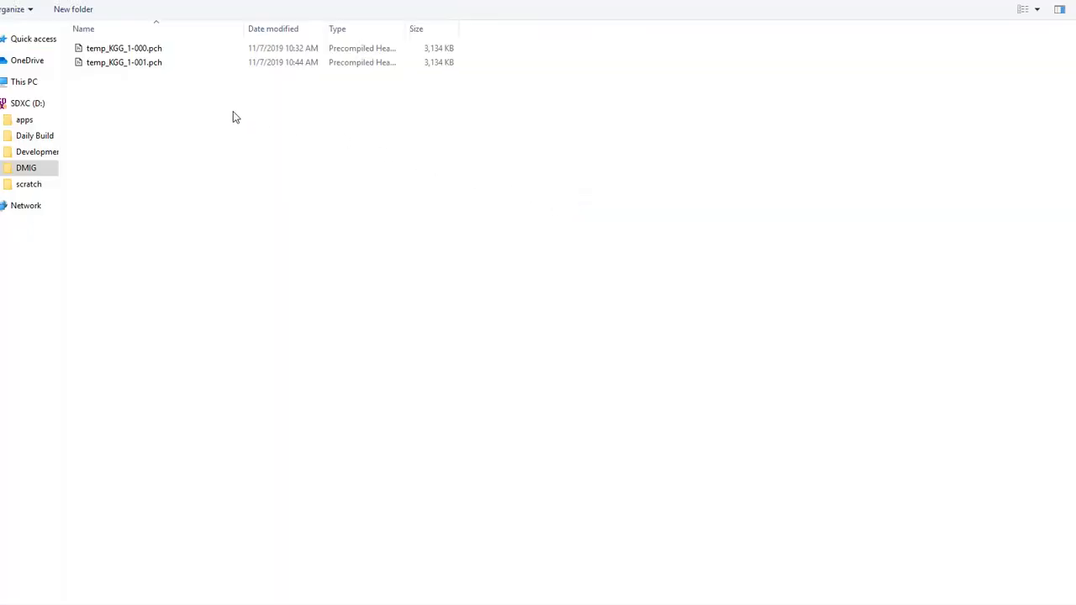
right_click(124, 62)
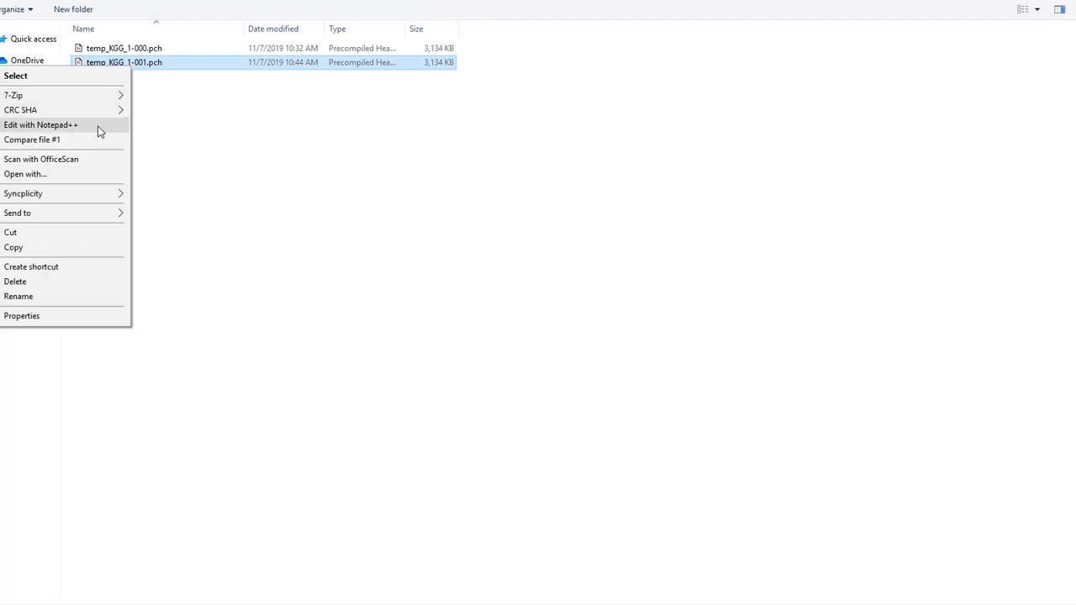
click(41, 125)
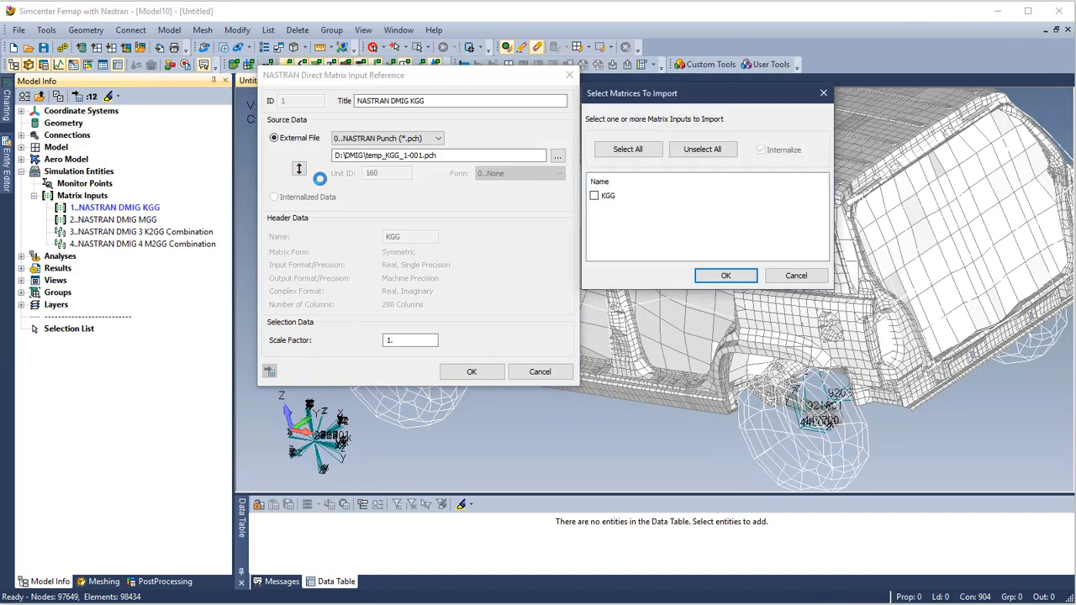
Import the KGG matrix from the punch file as internalized data and confirm the edited input.
click(596, 195)
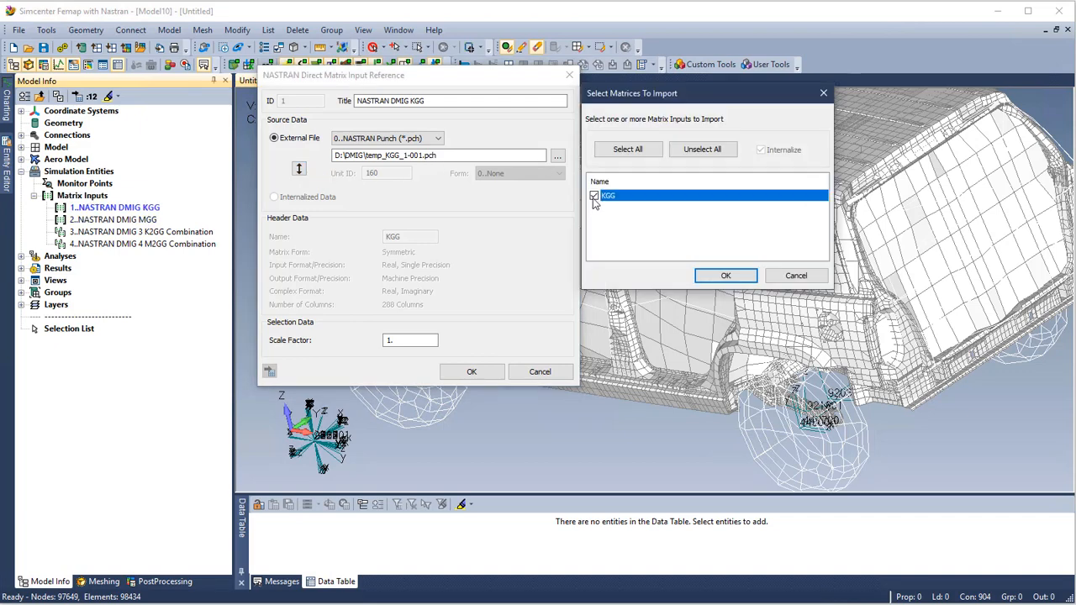
click(727, 276)
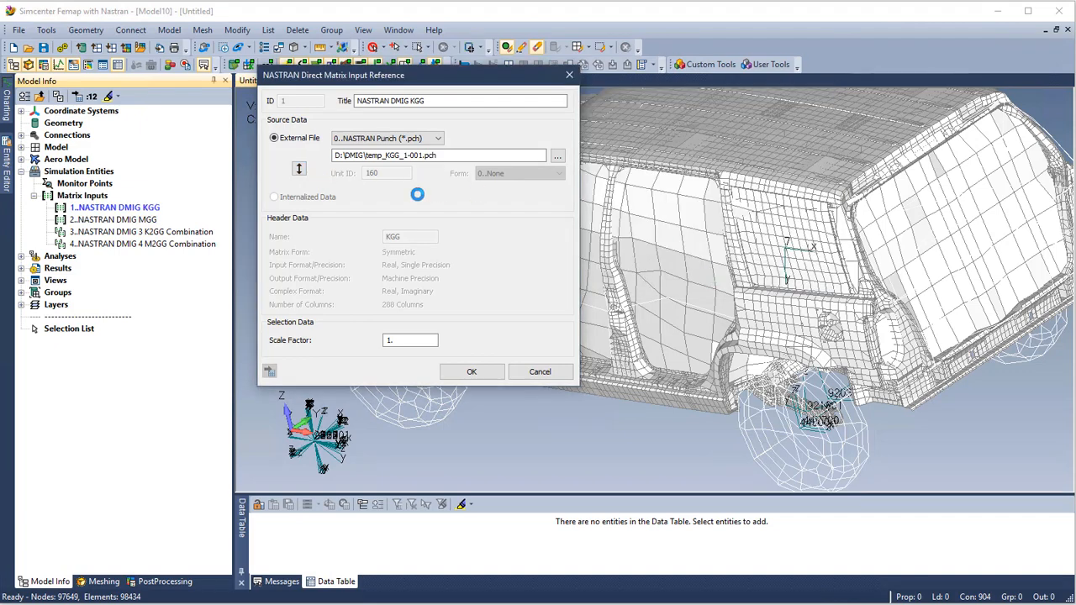
click(272, 197)
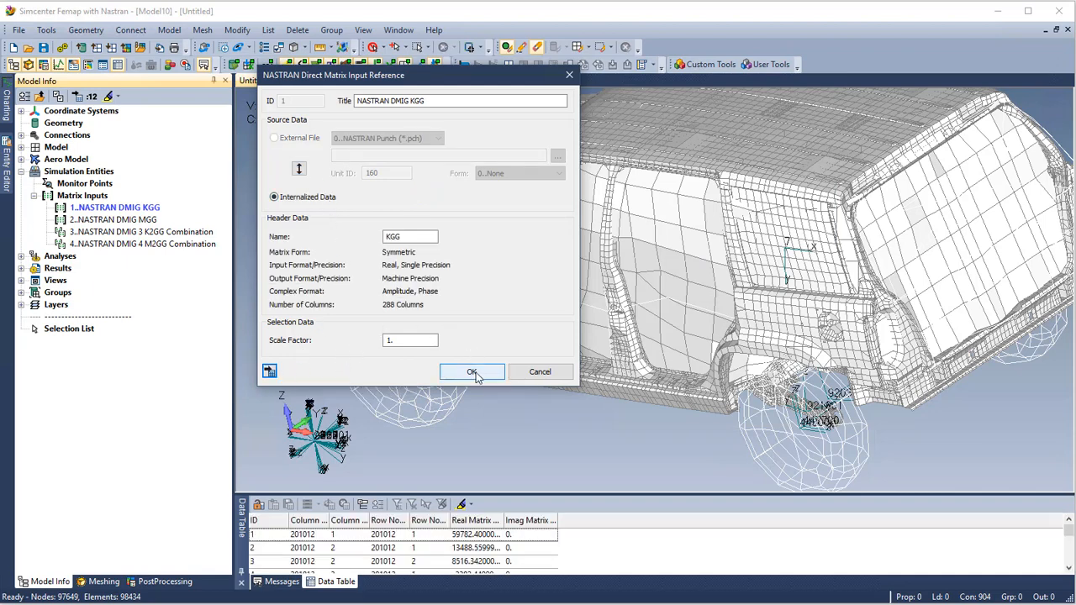
click(471, 372)
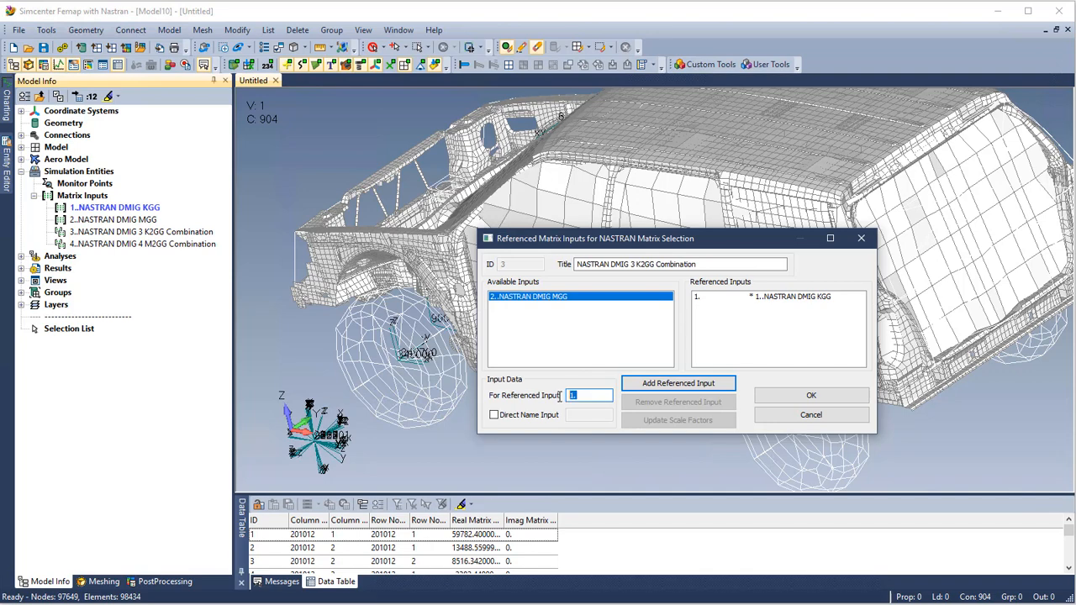
Add MGG at factor 1.5 to the K2GG combination alongside KGG and close the Matrix Input Manager.
click(678, 384)
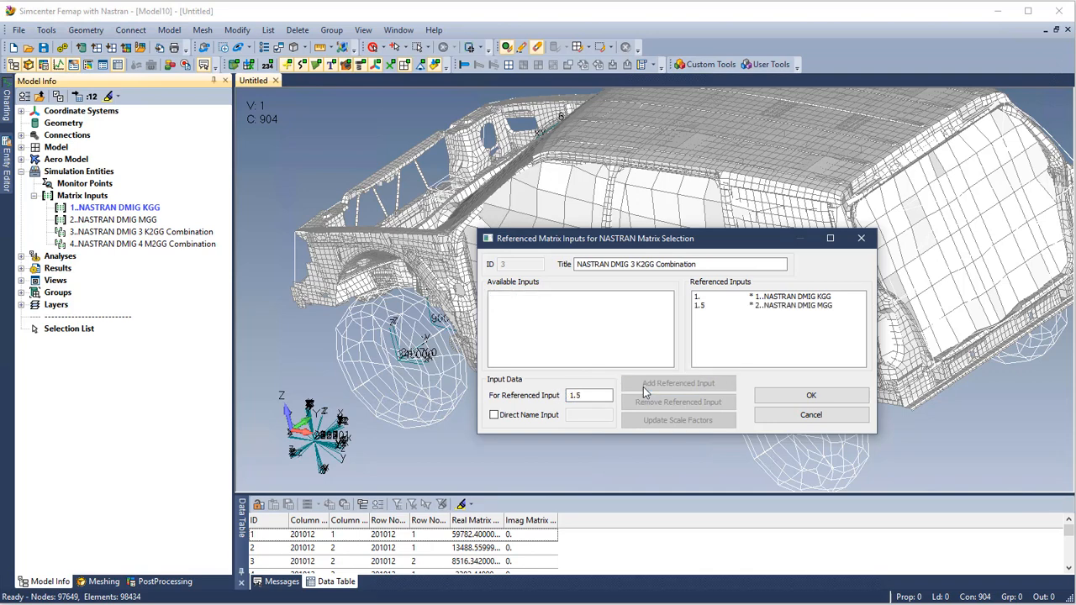
click(791, 306)
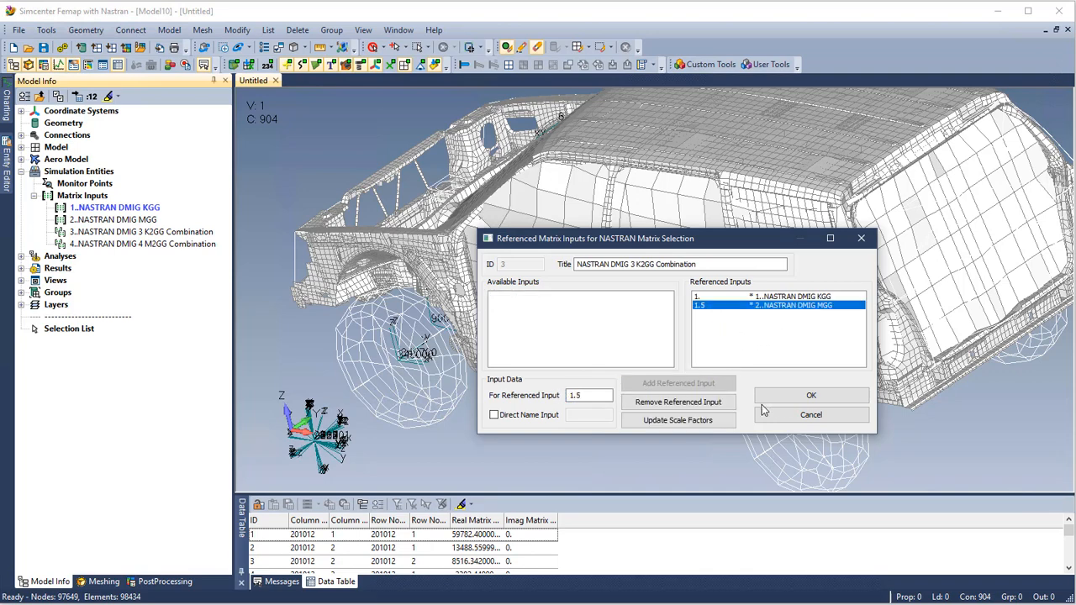
click(810, 395)
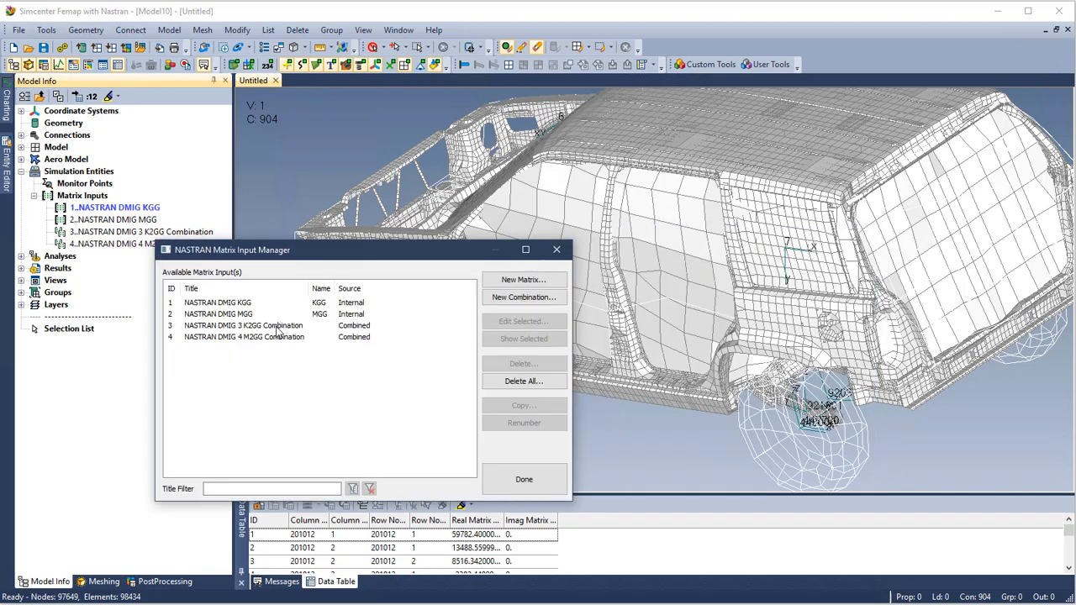
click(525, 479)
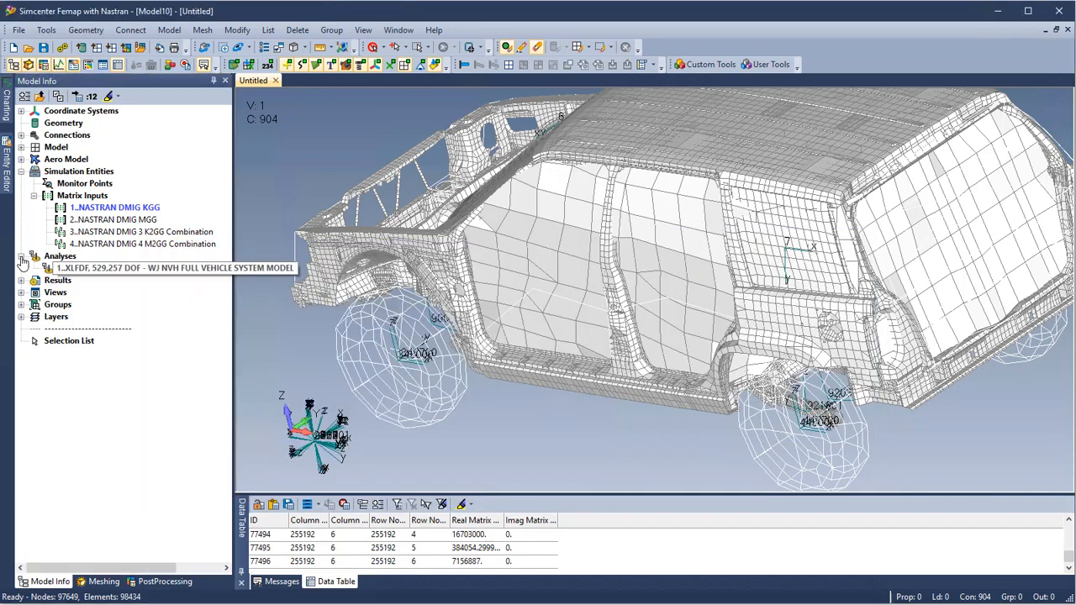
Review the NVH analysis set's direct matrix input, referencing K2GG stiffness and M2GG mass, in the Analysis Set Manager.
double_click(169, 268)
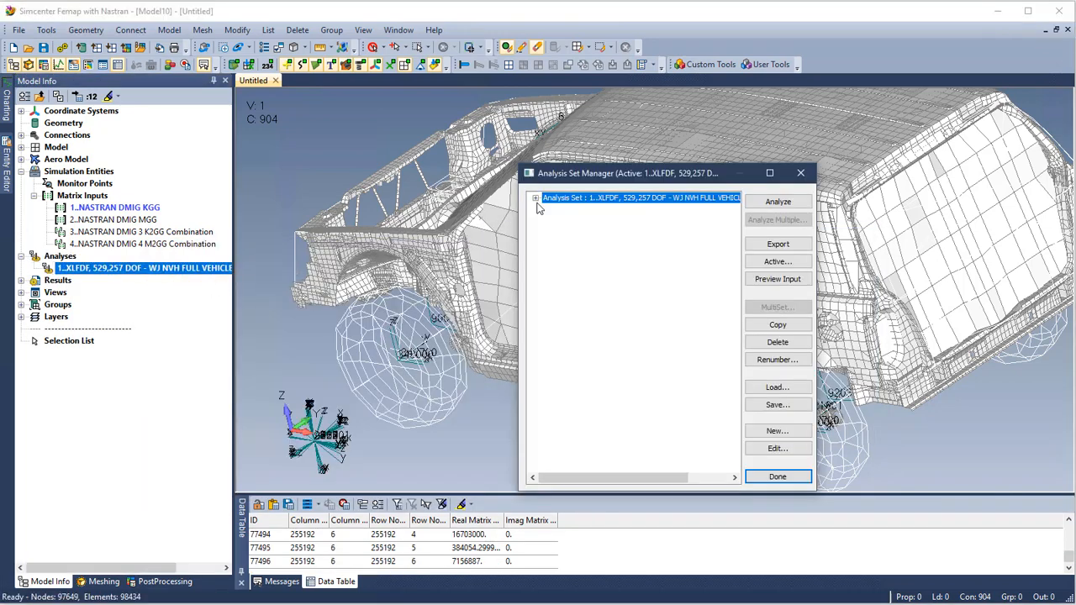
click(534, 199)
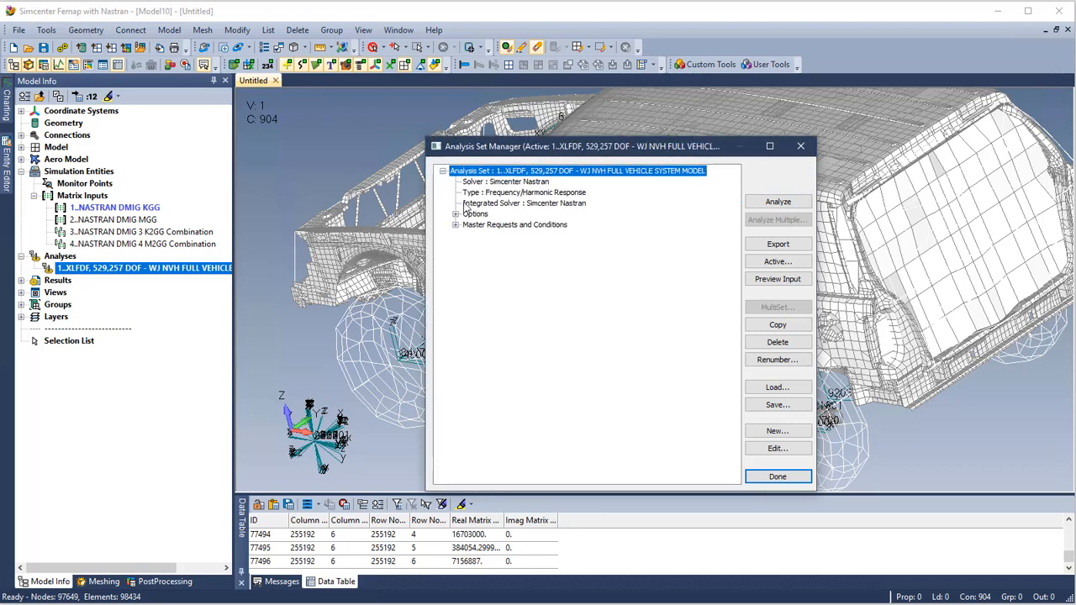
click(456, 225)
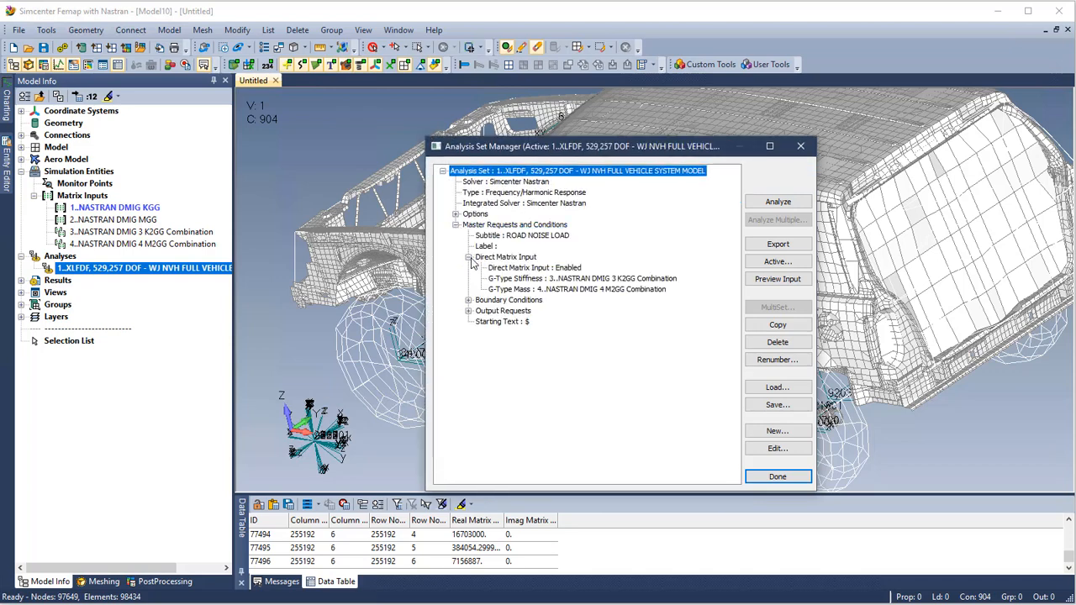
click(582, 279)
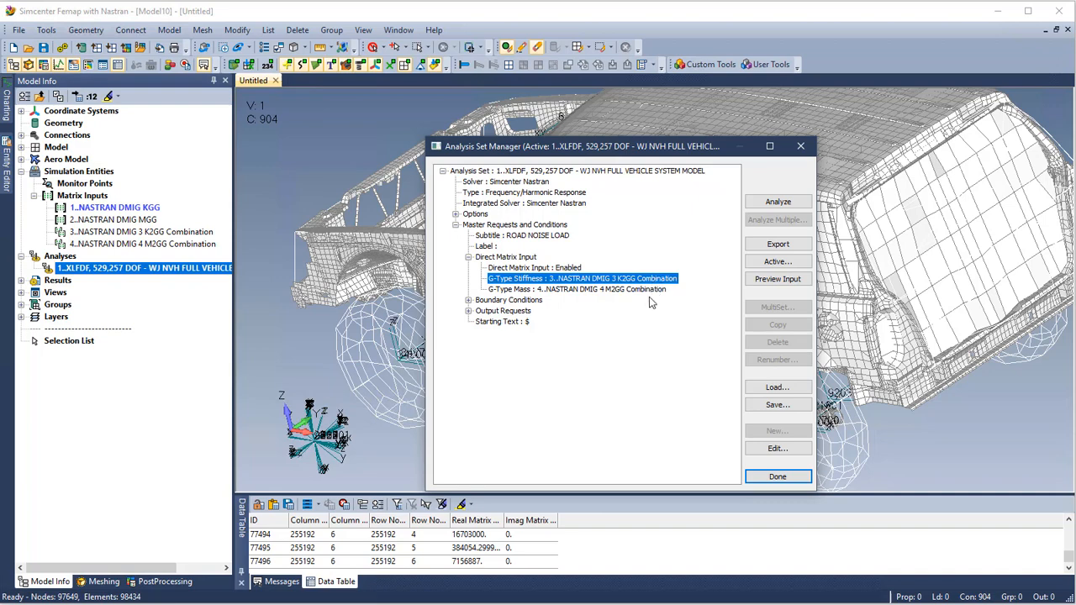
click(575, 290)
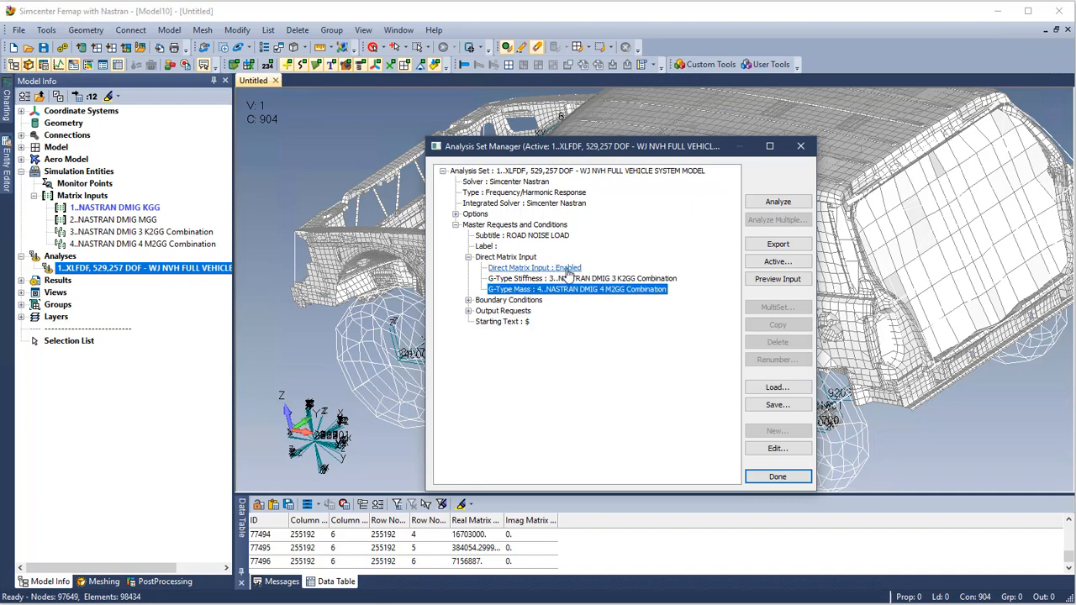
double_click(535, 268)
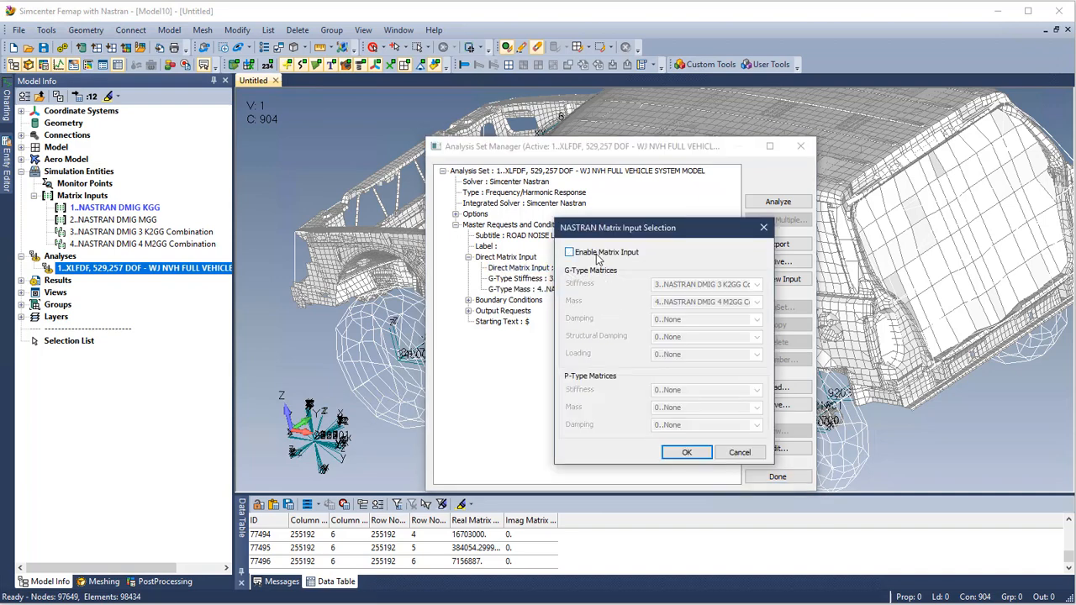
click(568, 252)
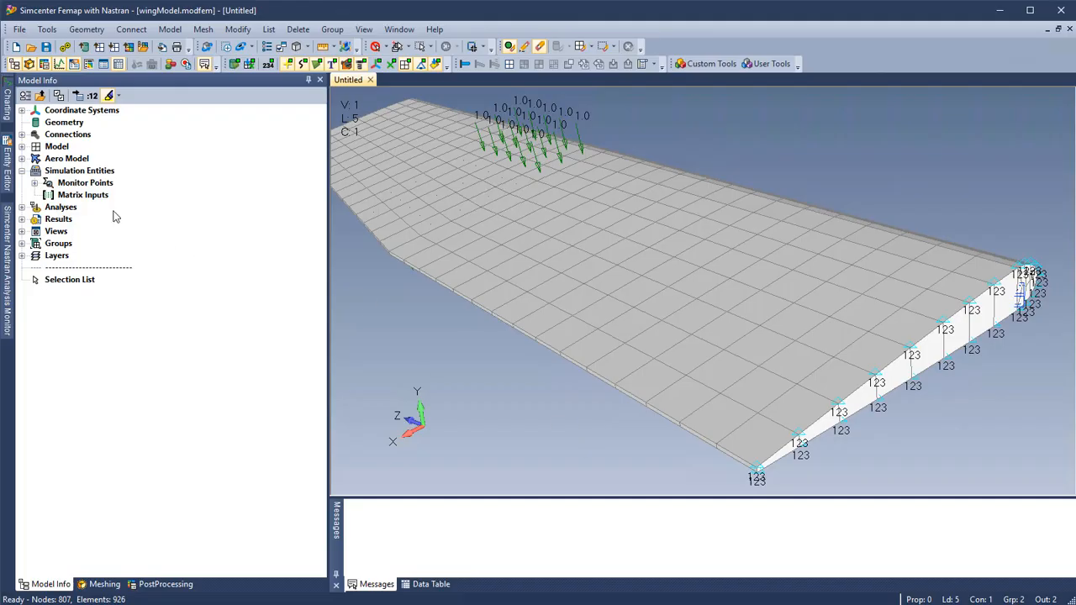
Expand the wing's Monitor Points, highlight the first and third, and list all nine in the messages.
click(47, 182)
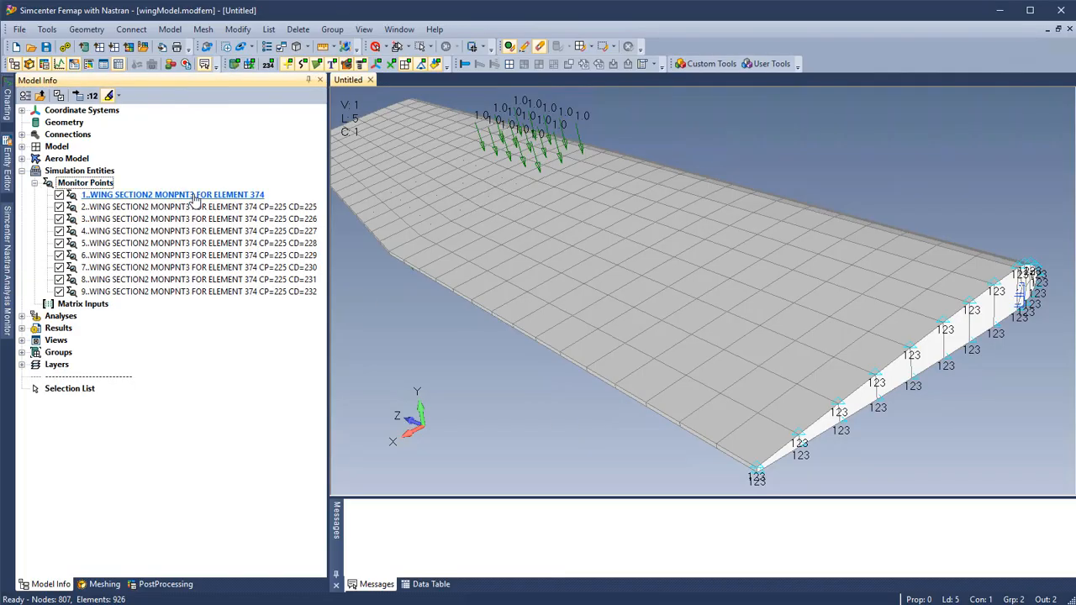
click(172, 195)
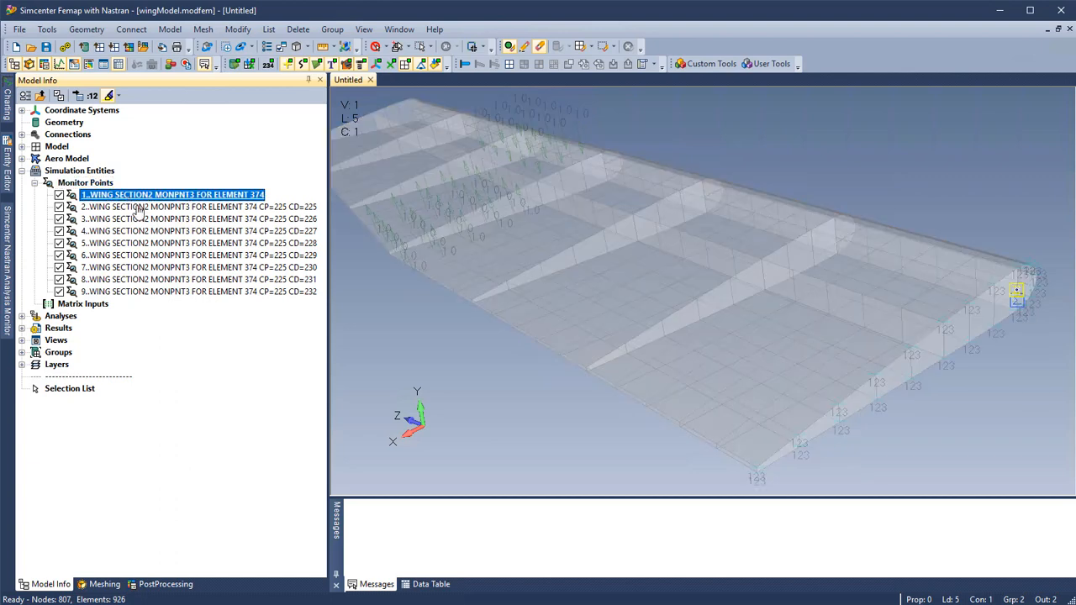
click(199, 219)
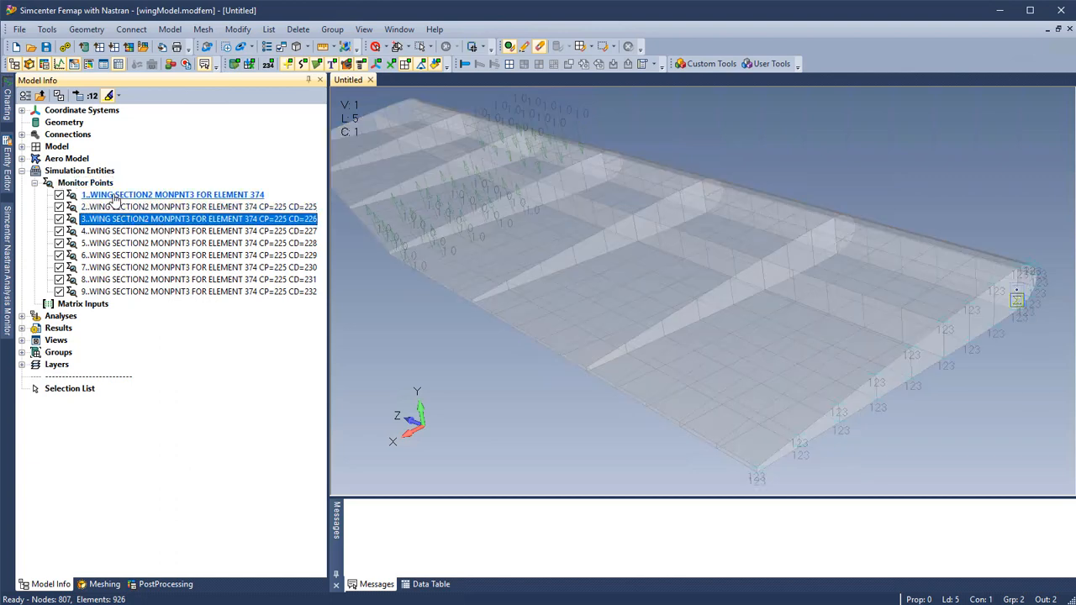
right_click(84, 182)
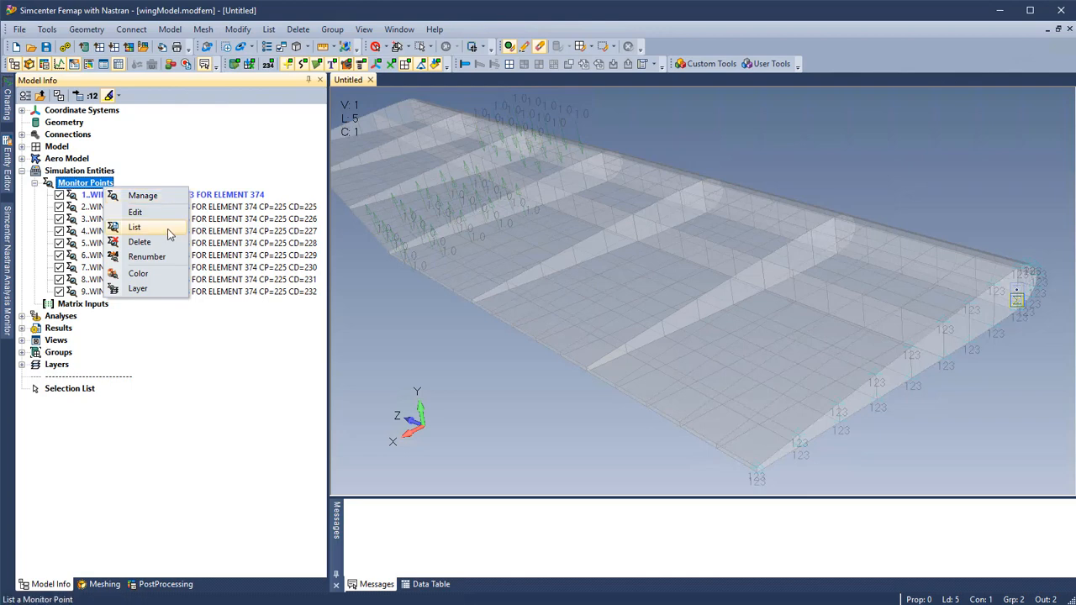
click(135, 227)
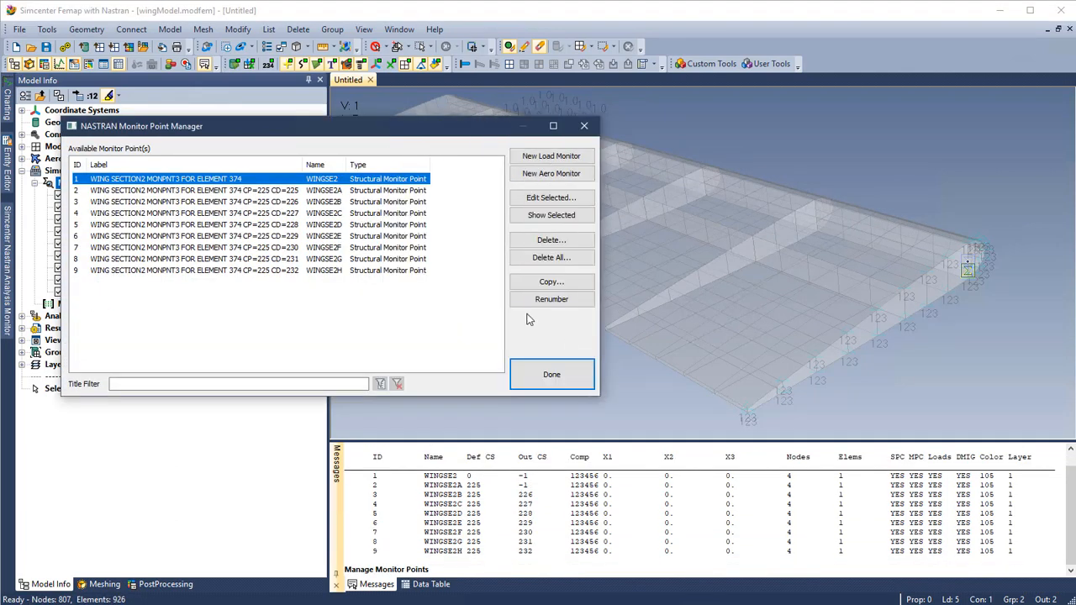
click(552, 215)
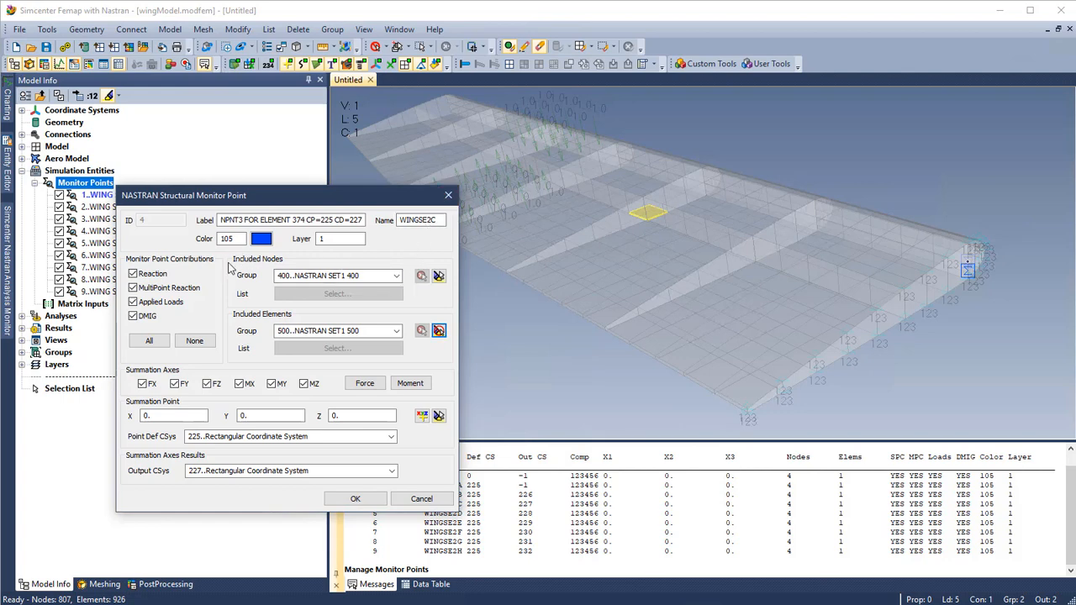
click(133, 316)
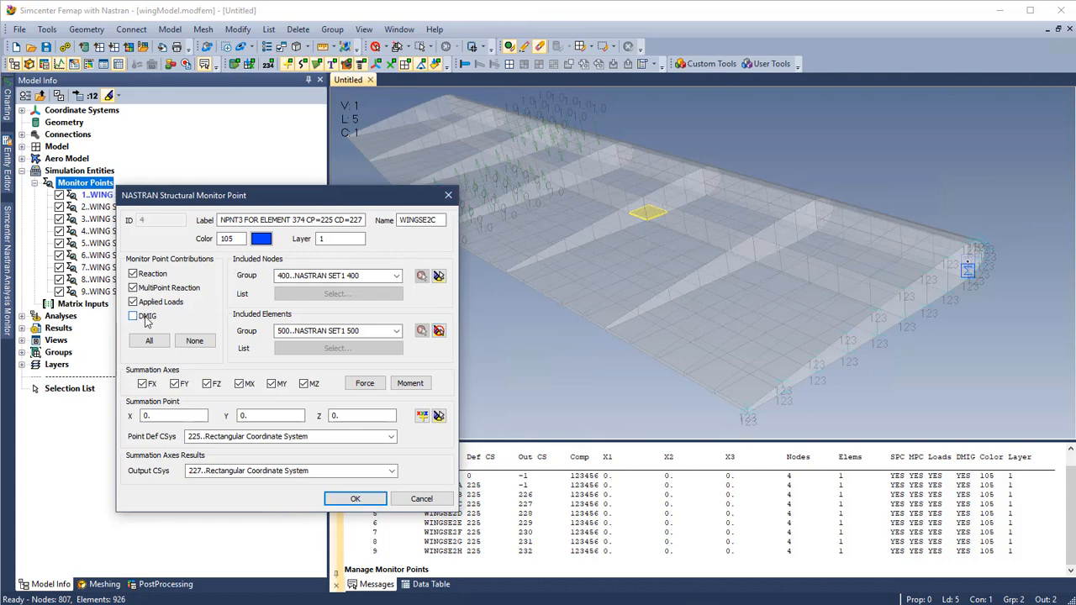
click(132, 316)
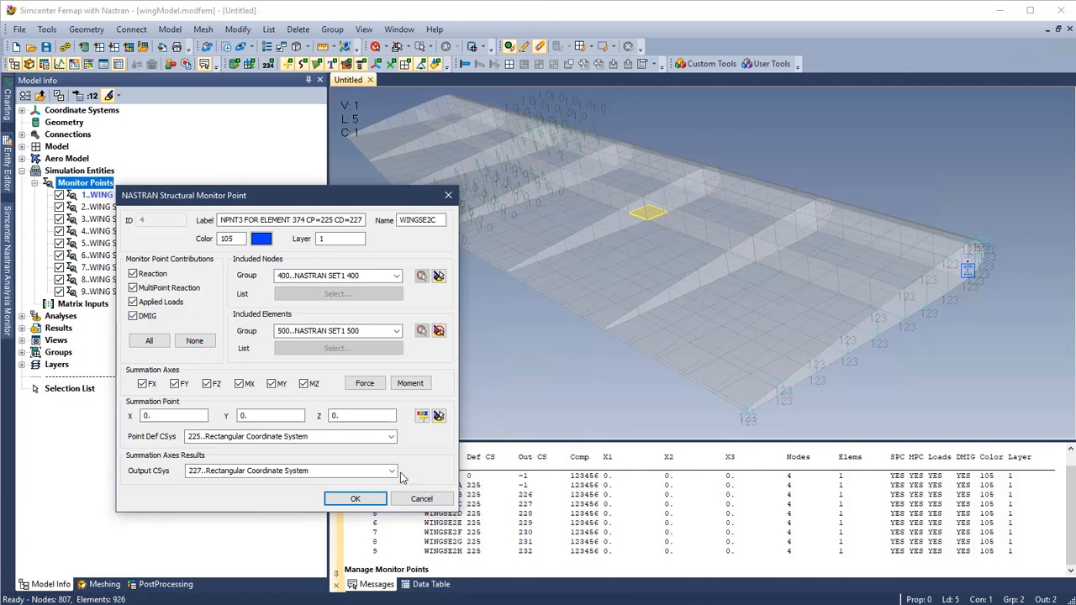
mouse_move(407, 271)
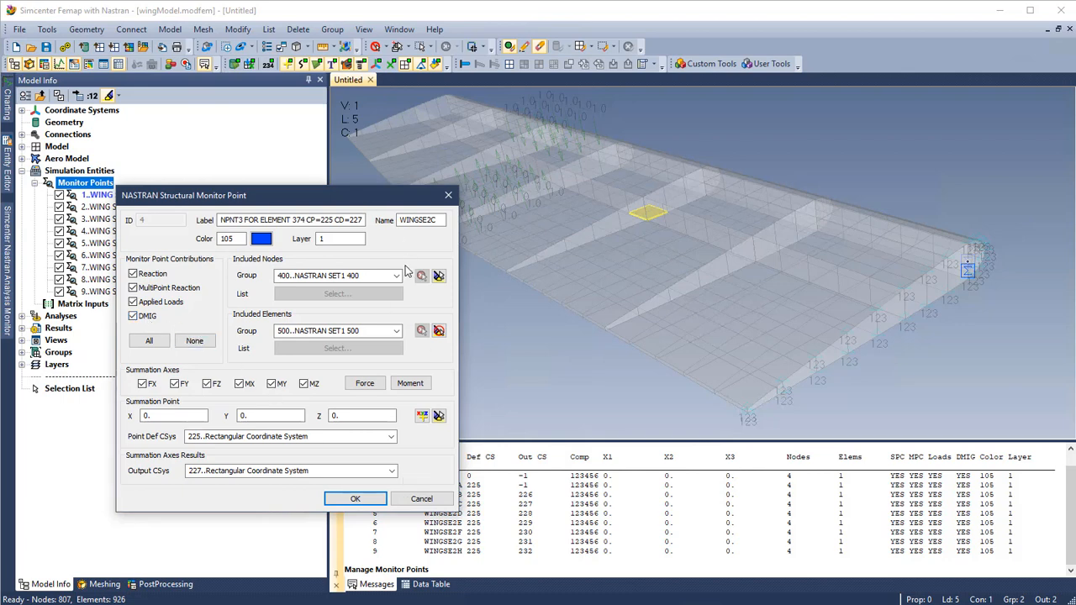
click(437, 276)
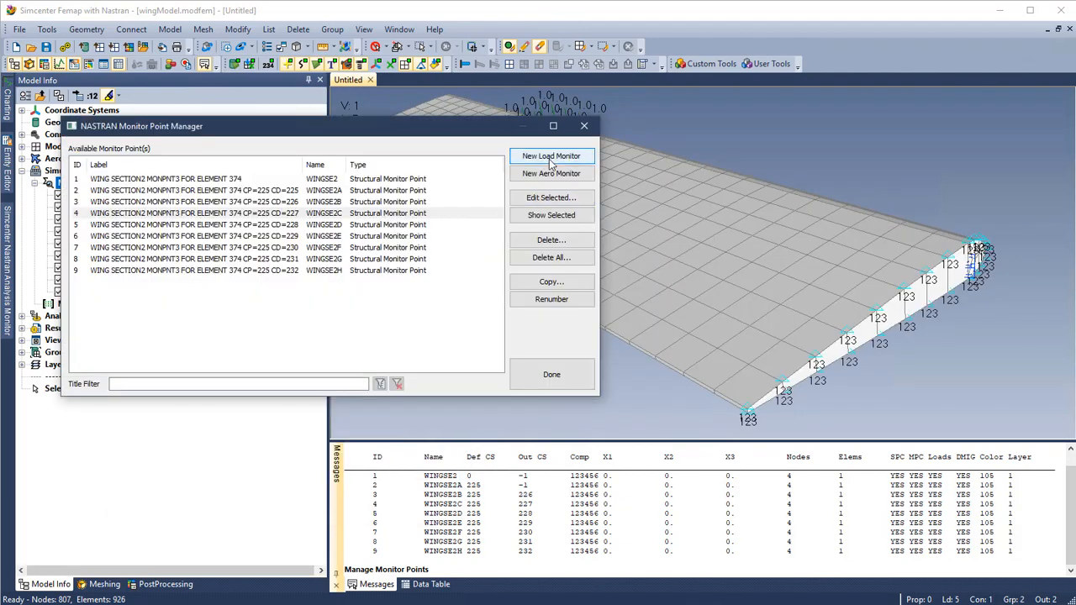
Create load monitor point Example (MONEX) using node group 1..Nodes and element group 1..Elements.
click(552, 155)
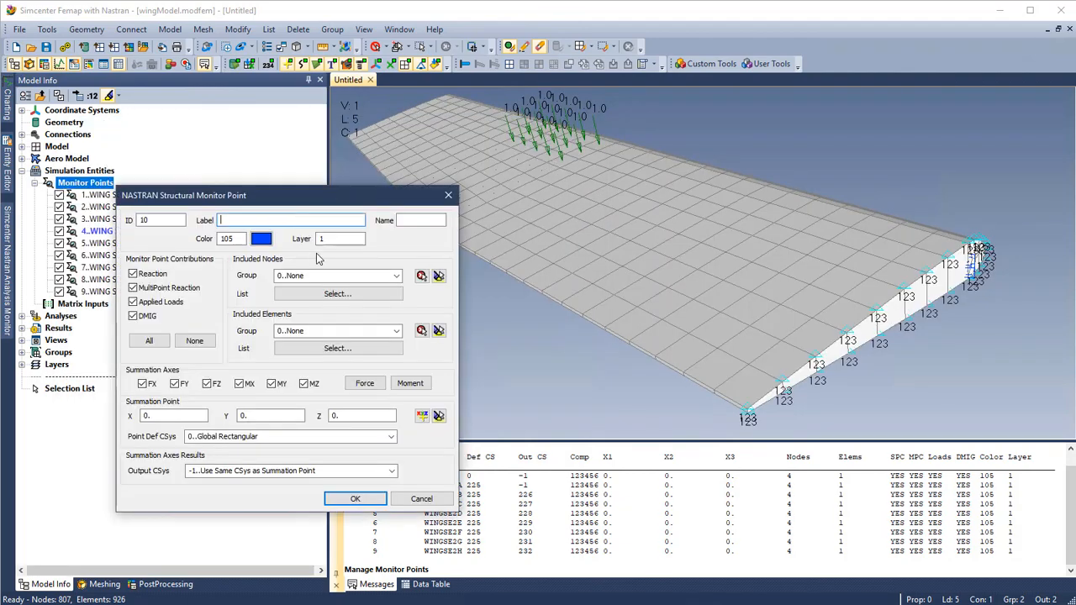
text(Example)
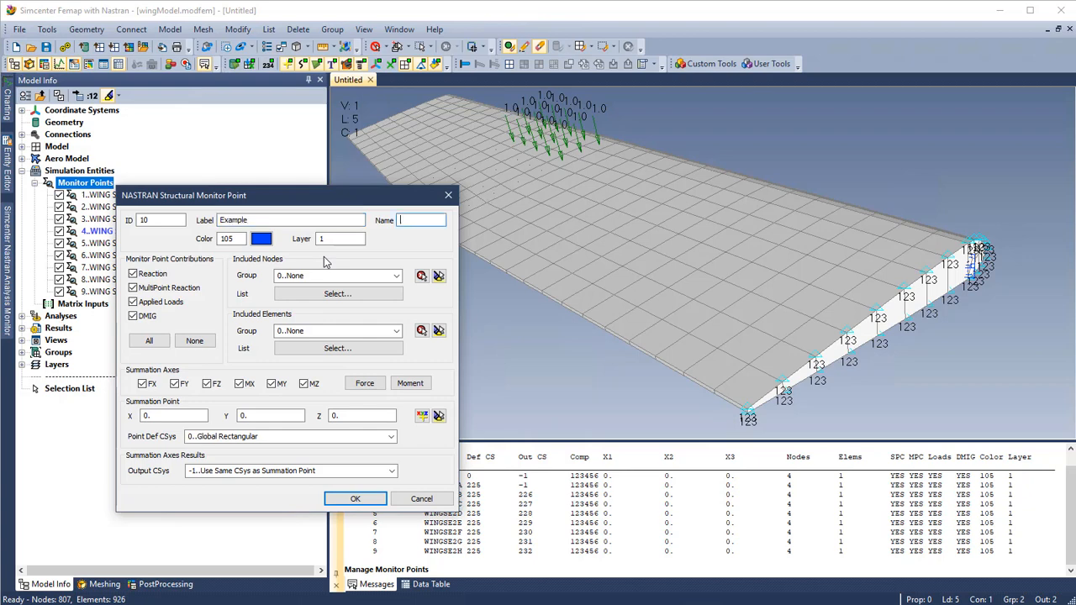
text(MONEX)
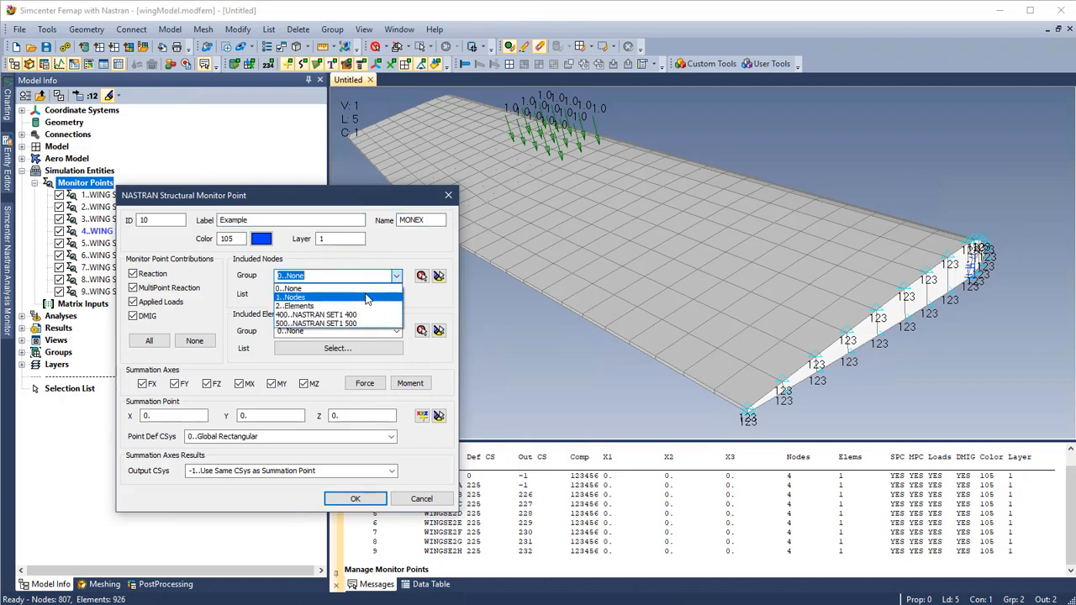
click(293, 296)
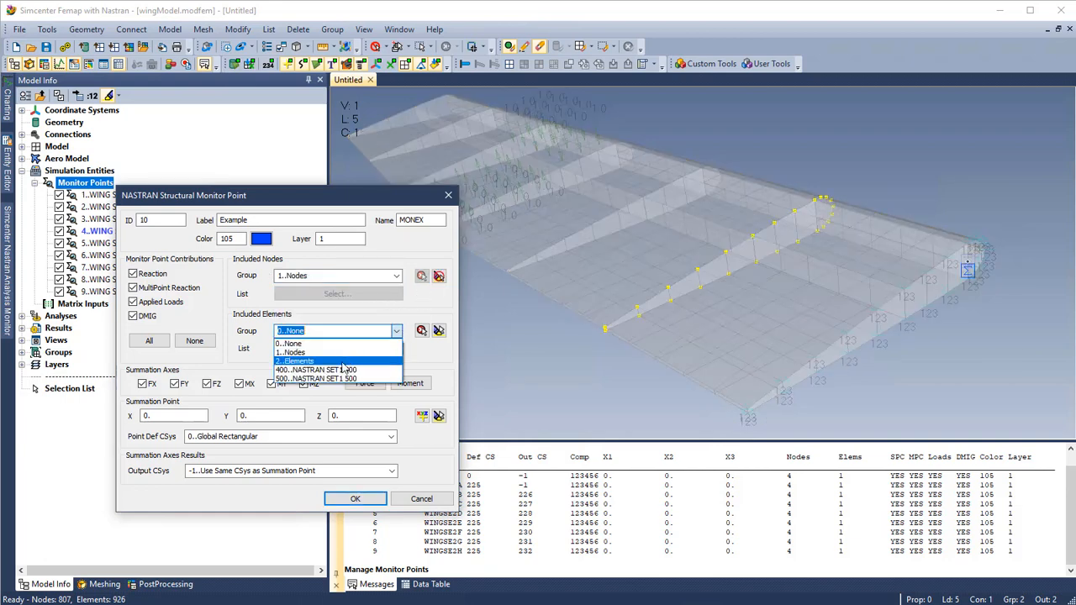
click(294, 360)
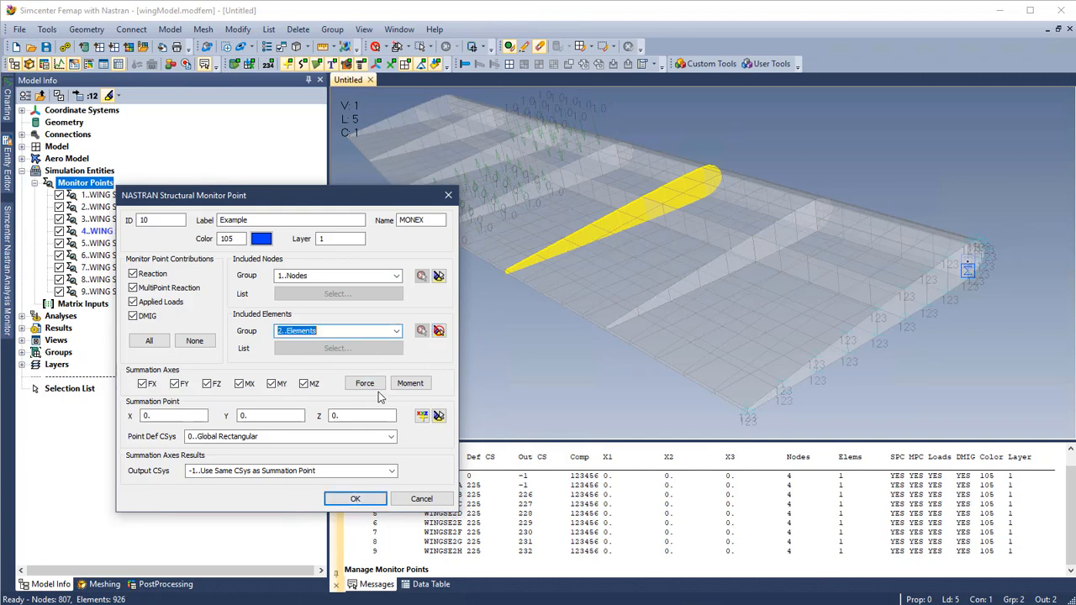
click(355, 497)
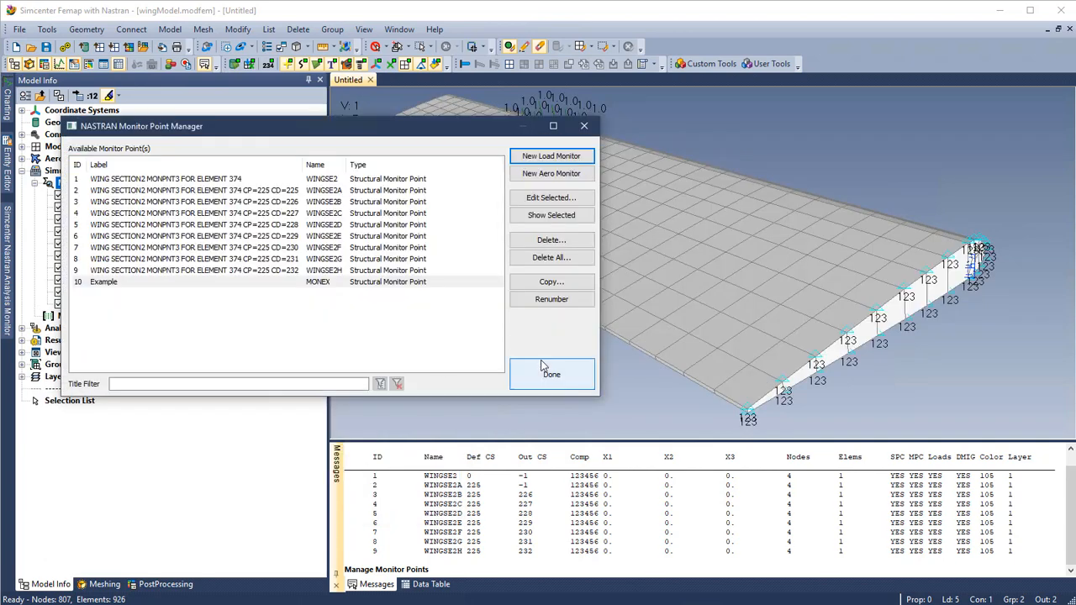
click(551, 373)
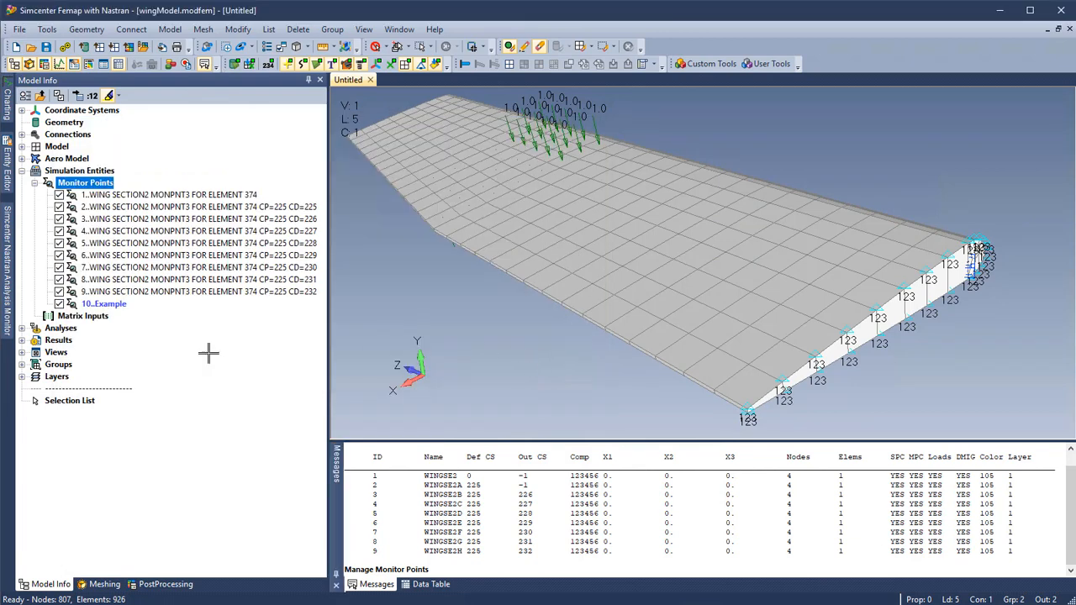
Confirm the enabled monitor points in the Monitor Points Example analysis options and run the analysis.
right_click(104, 340)
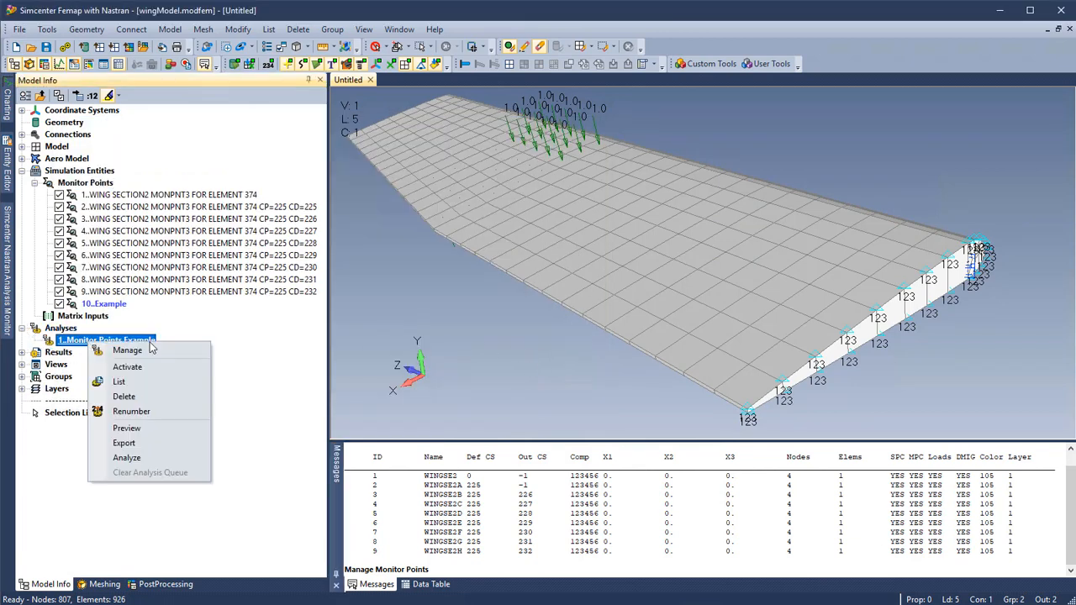
click(128, 350)
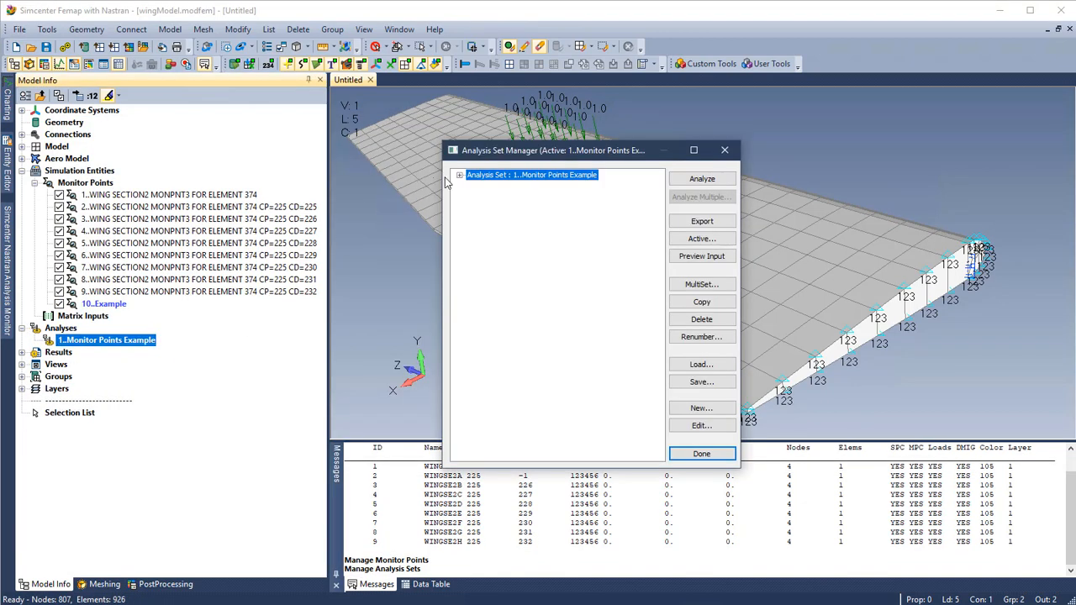
click(461, 175)
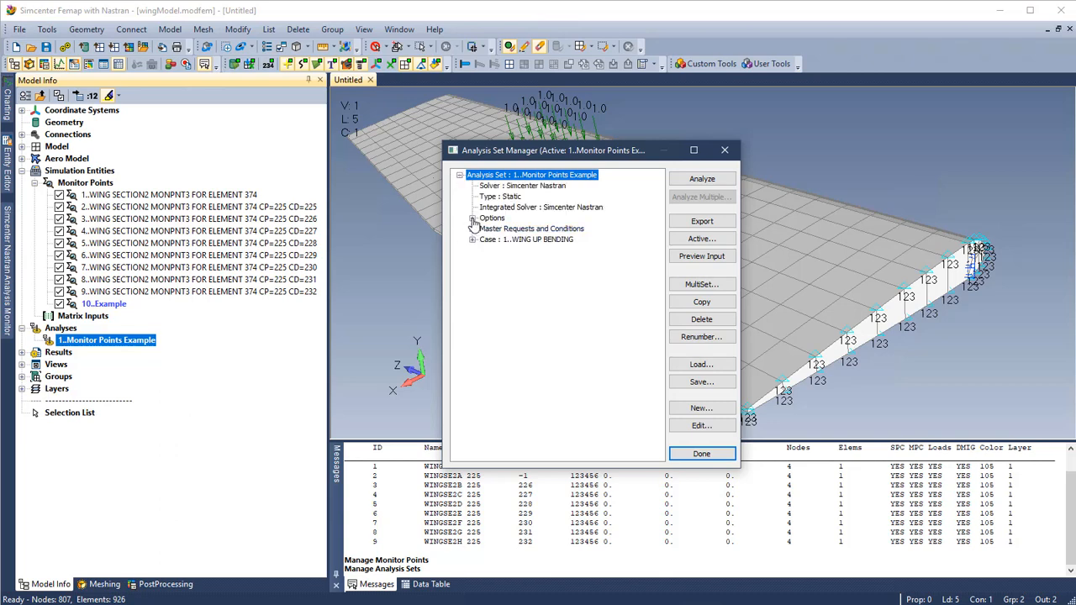
click(473, 218)
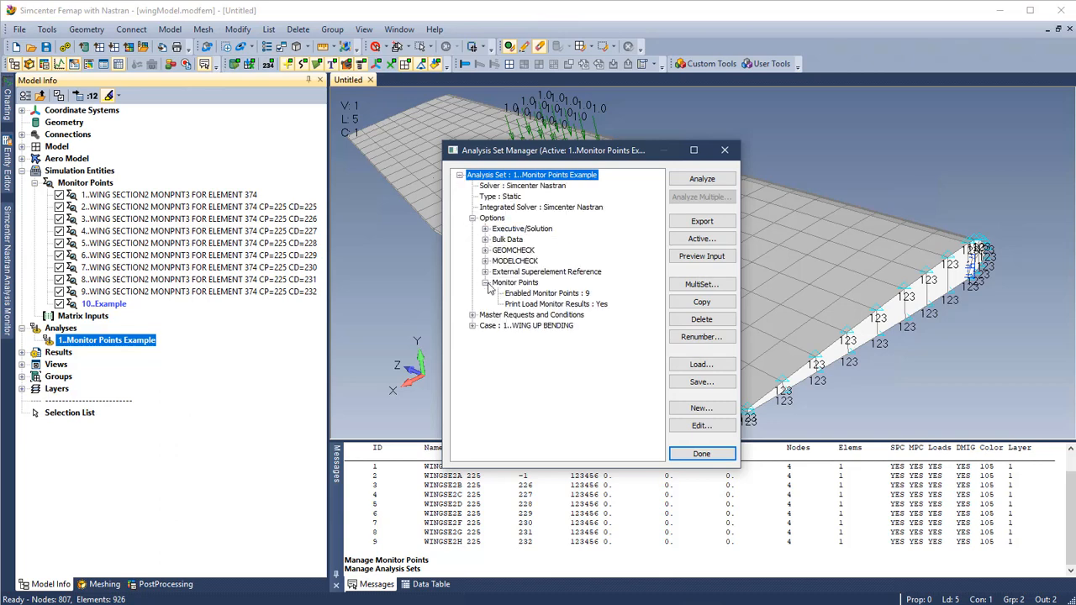
click(545, 292)
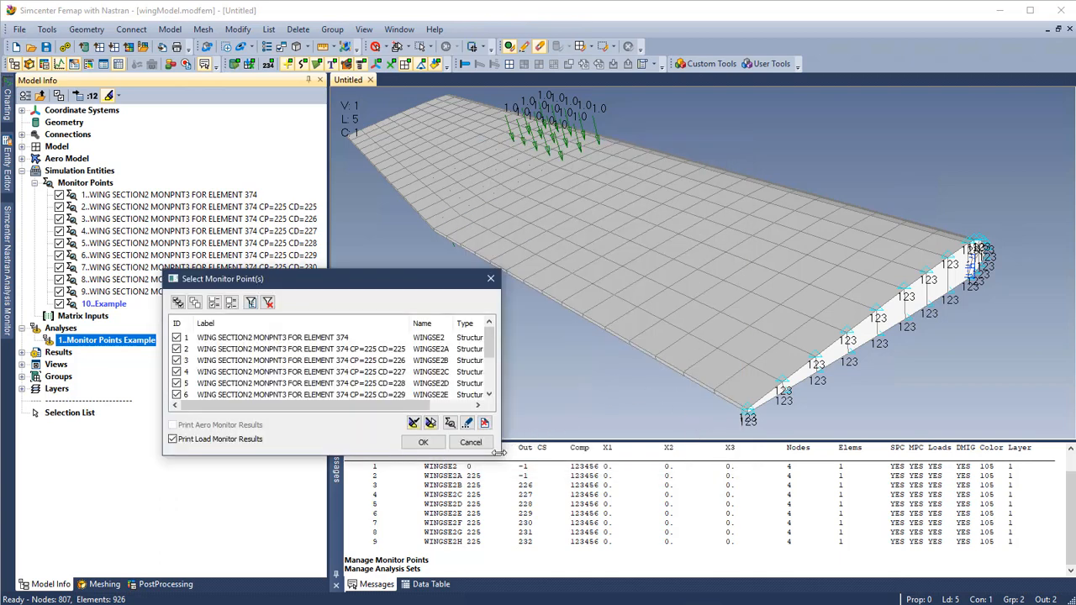
click(424, 442)
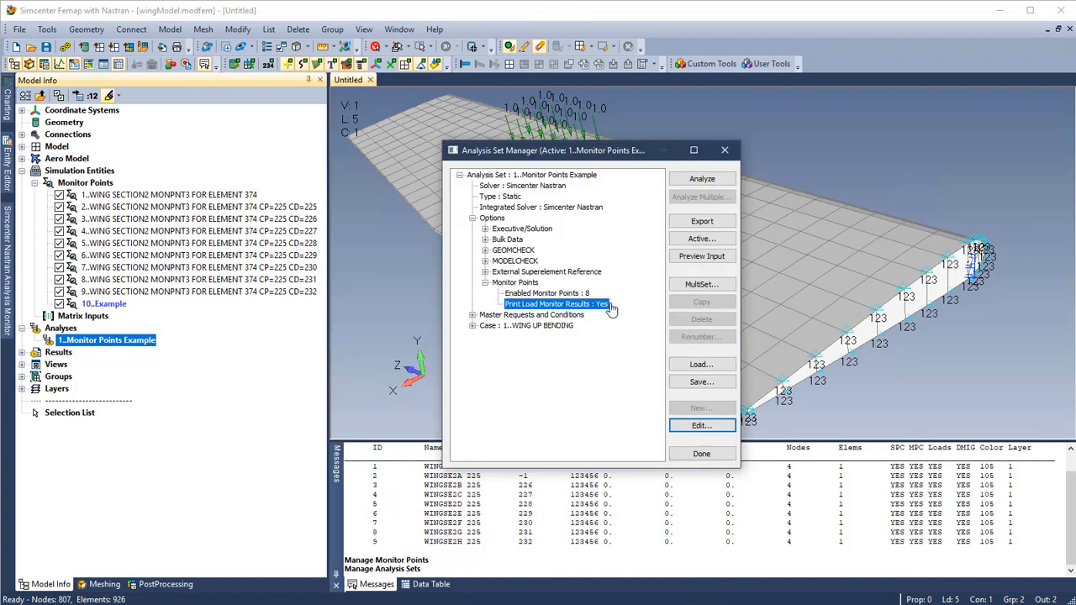
click(702, 454)
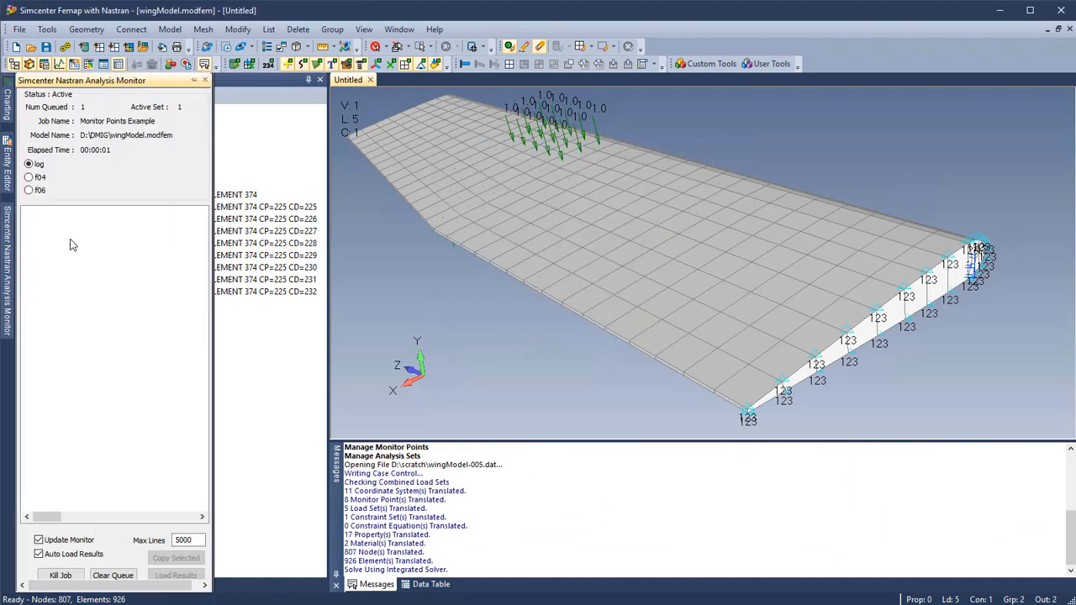
mouse_move(137, 259)
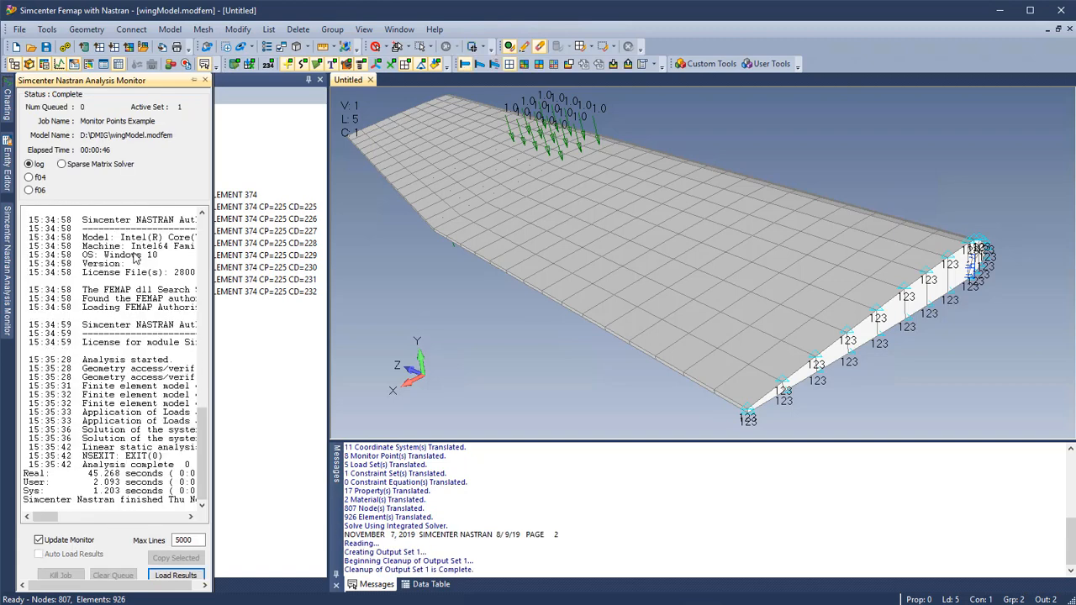
Show the run's F06 output and locate the WINGSE2H monitor point applied-load results.
click(30, 190)
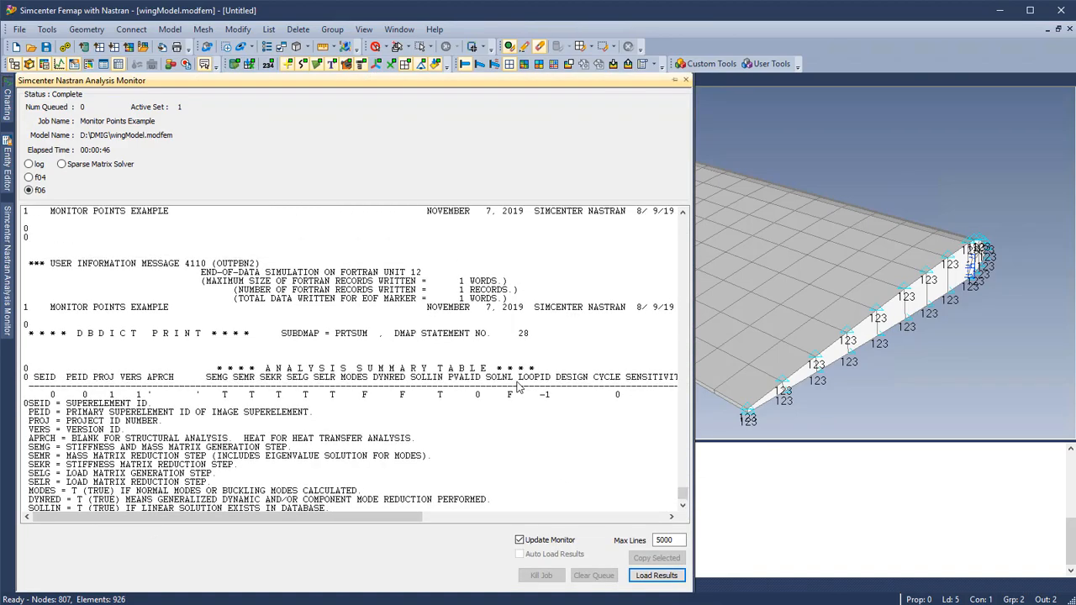
scroll(up, 3)
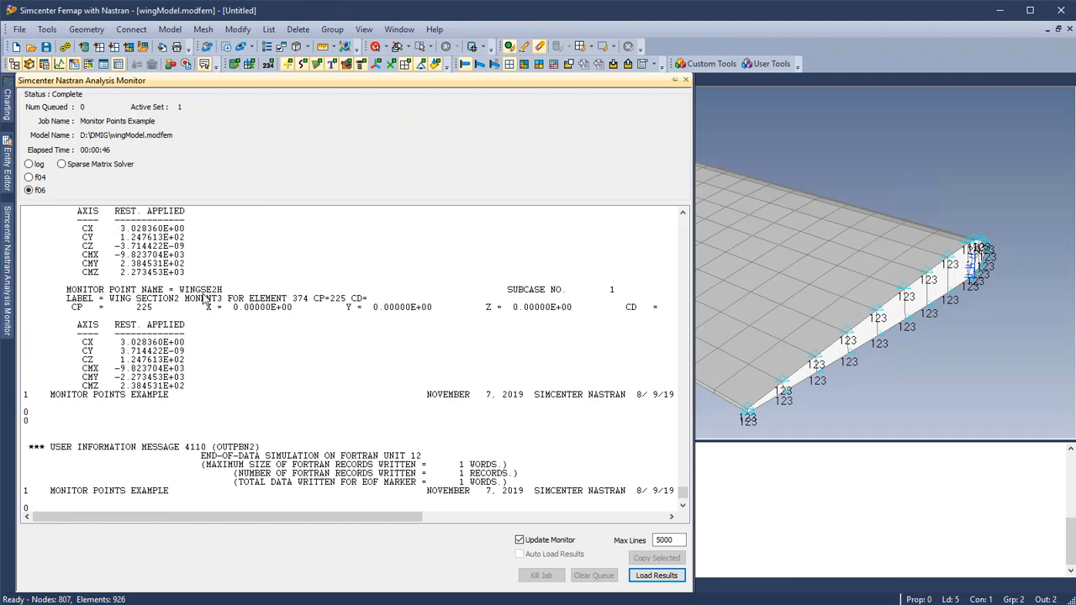
click(227, 300)
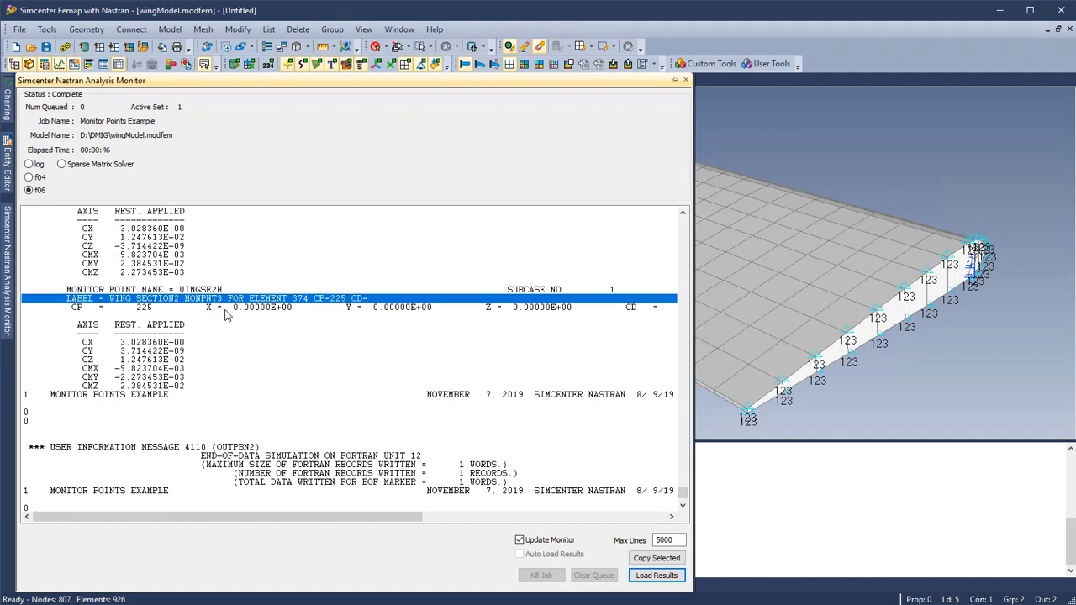